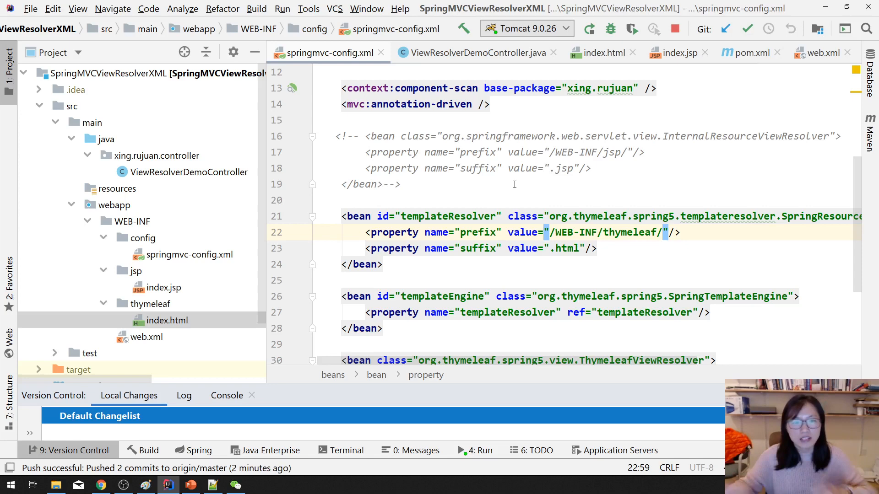
left_click(478, 53)
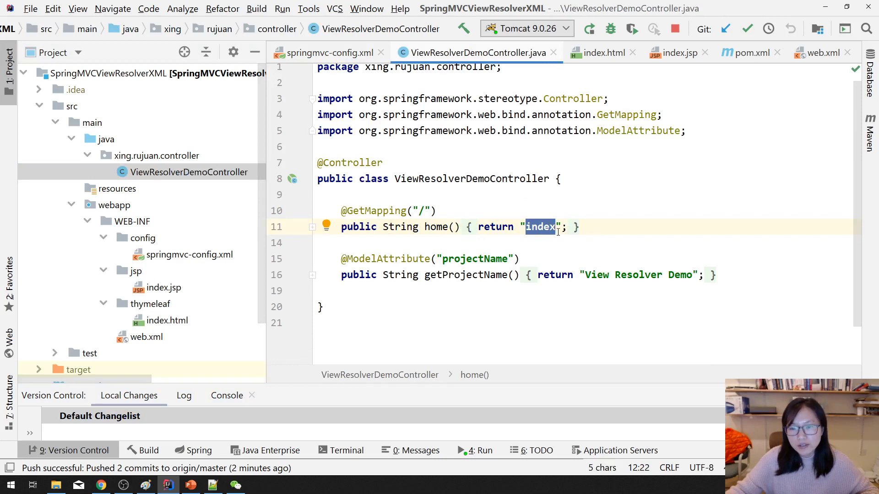
left_click(581, 227)
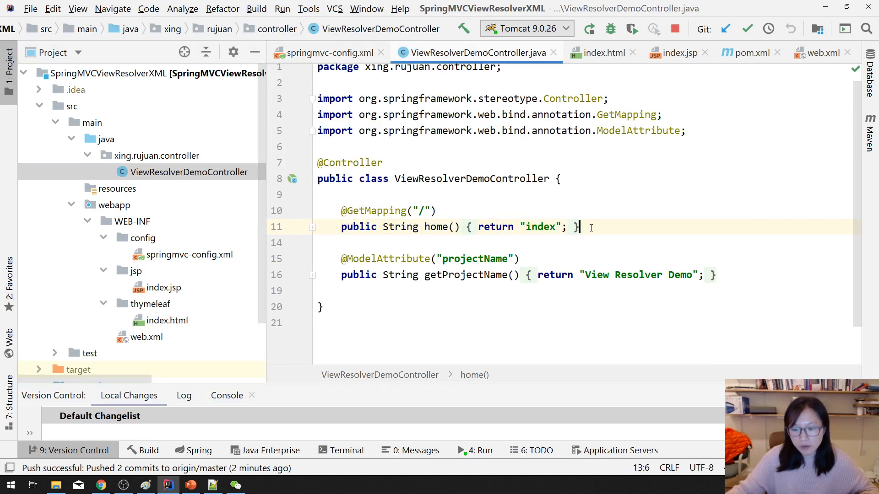
key("enter")
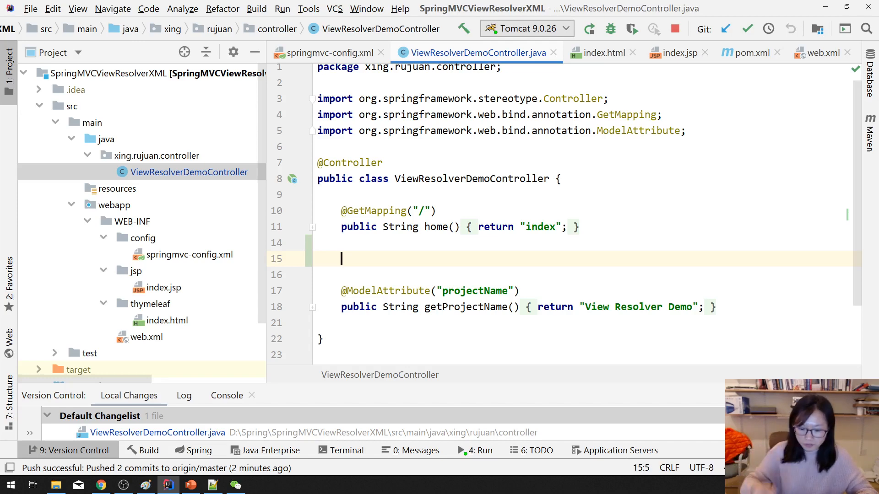
type("@Get")
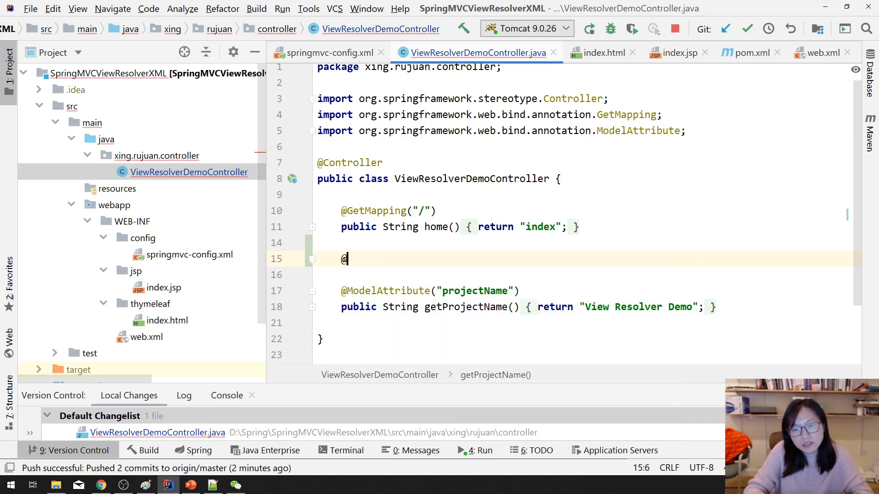
key("Backspace")
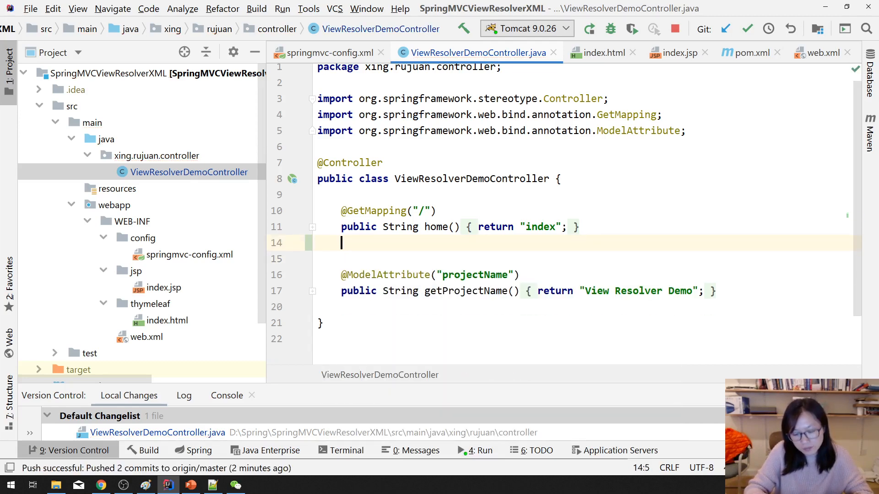
type("@GetMapping(\"/thymelea")
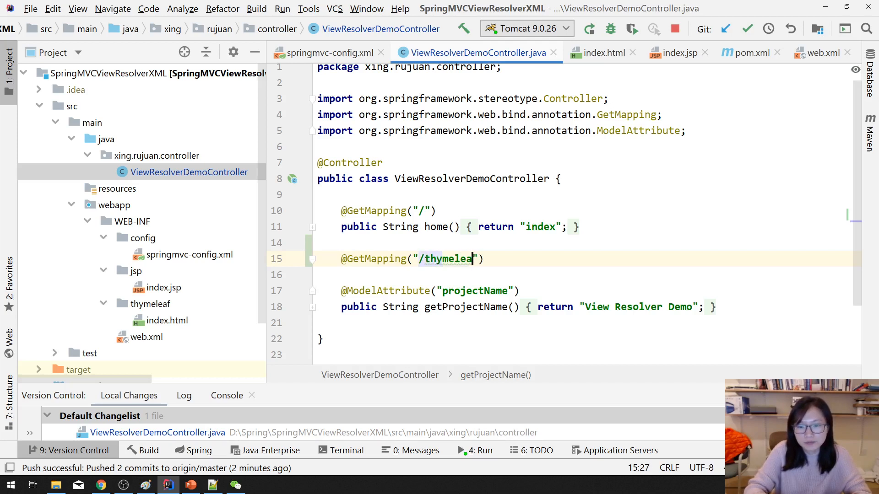
- Write the thymeleafDemo handler for /thymeleaf returning the "index" view
type("){")
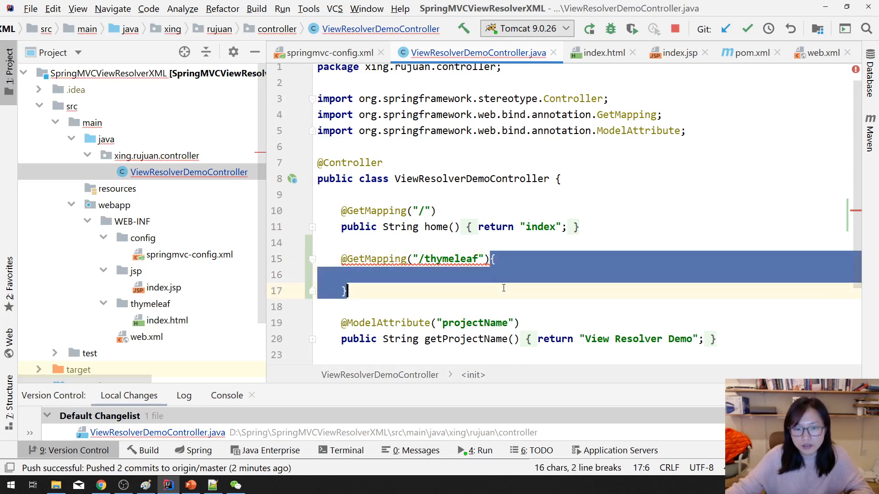
type("p")
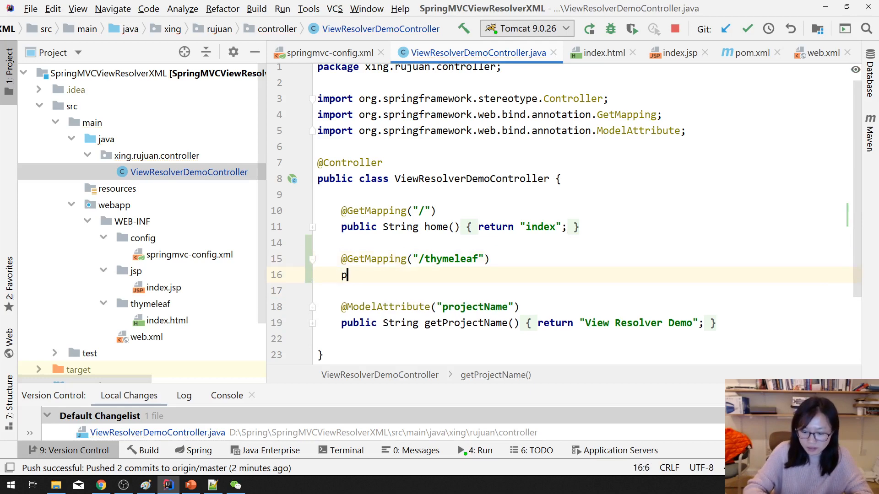
type("ublic String")
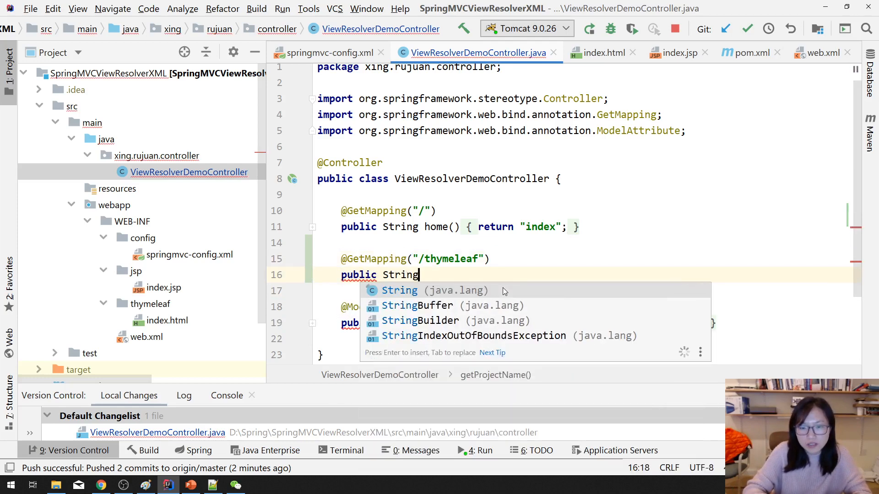
type("thymel")
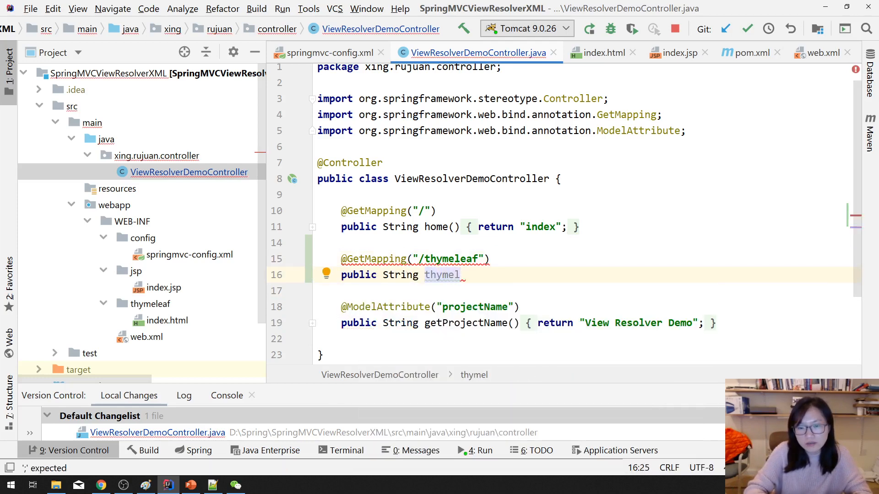
type("eafDemo(){")
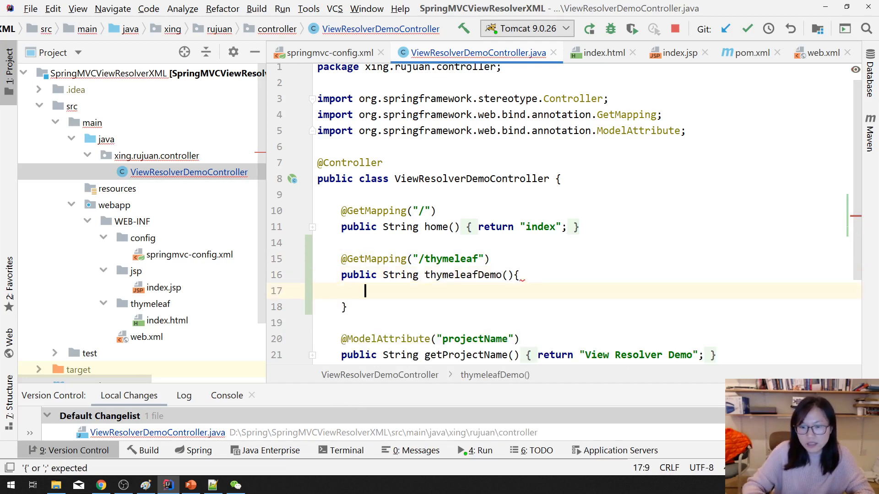
type("return")
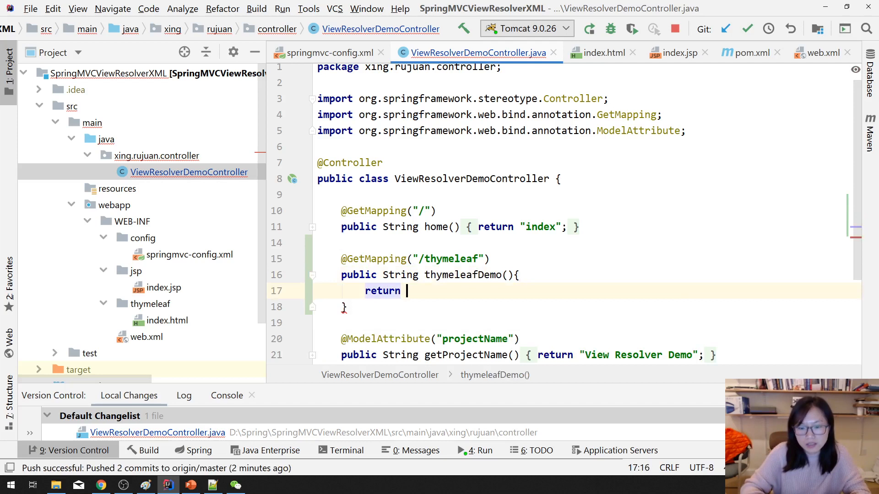
type("\"index\"")
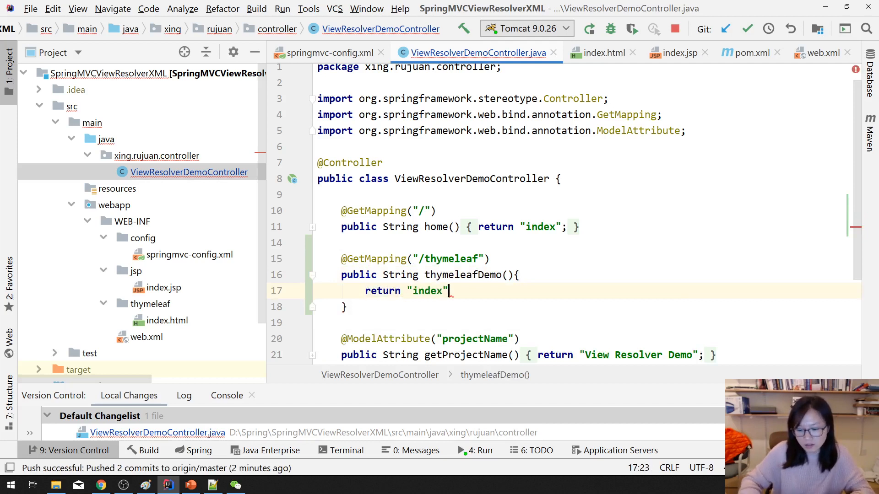
type(";")
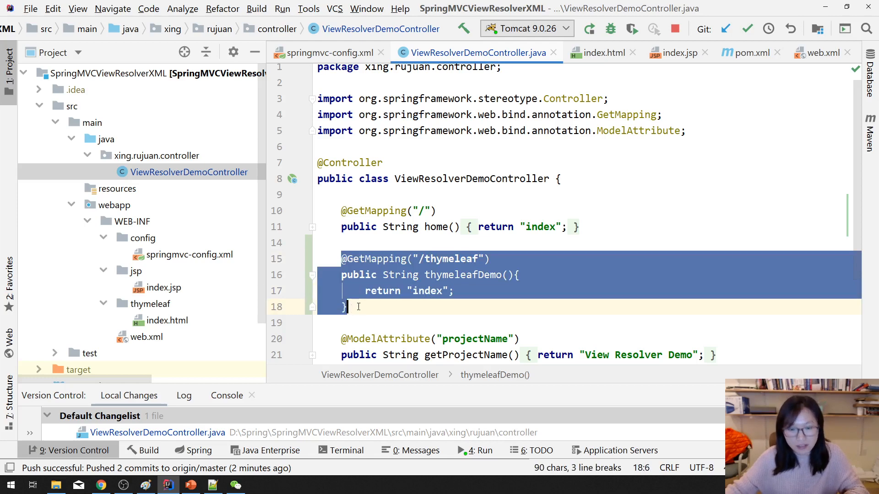
- Duplicate the handler and rename the copy to jspDemo mapped to /jsp
key("Enter")
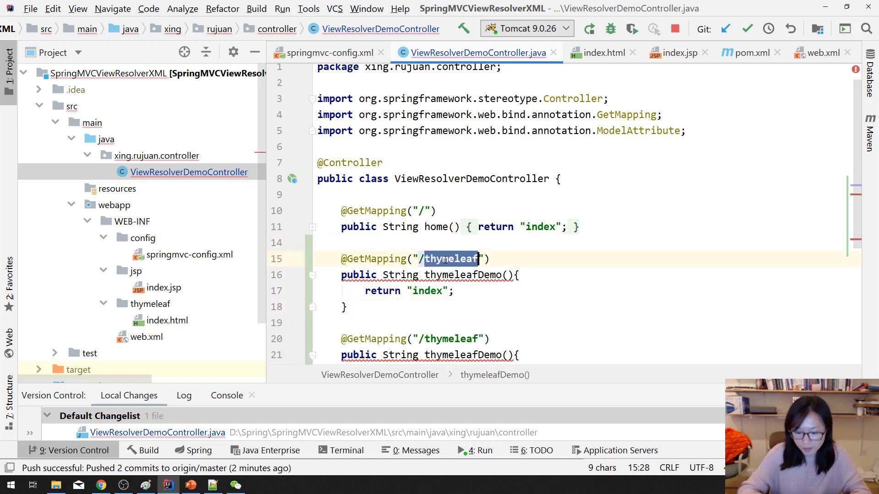
type("jsp")
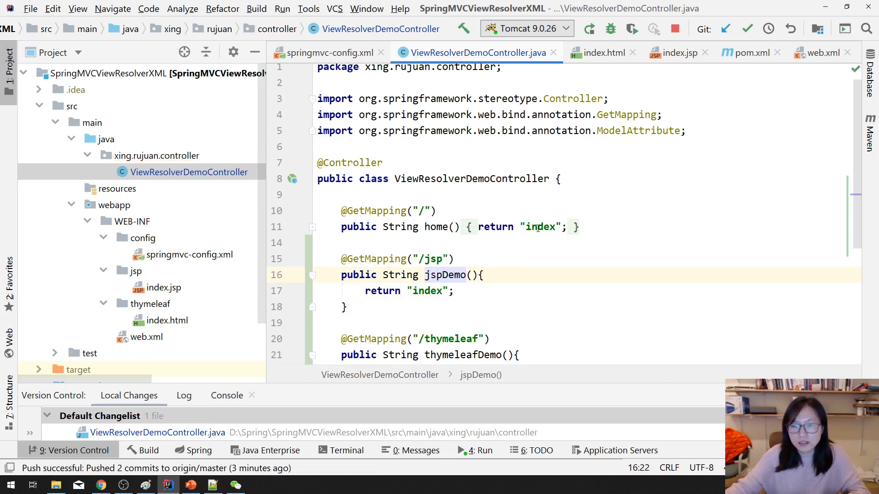
- Make home() return "redirect:/jsp" instead of the index view
double_click(540, 227)
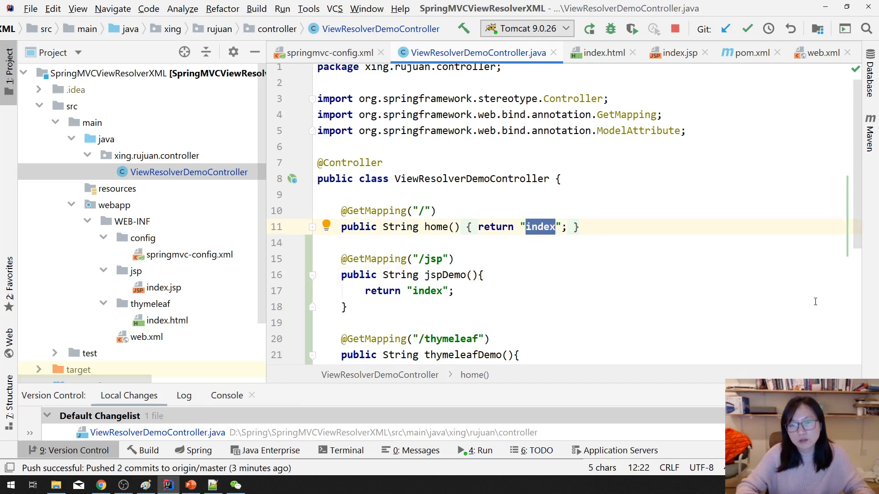
key("Delete")
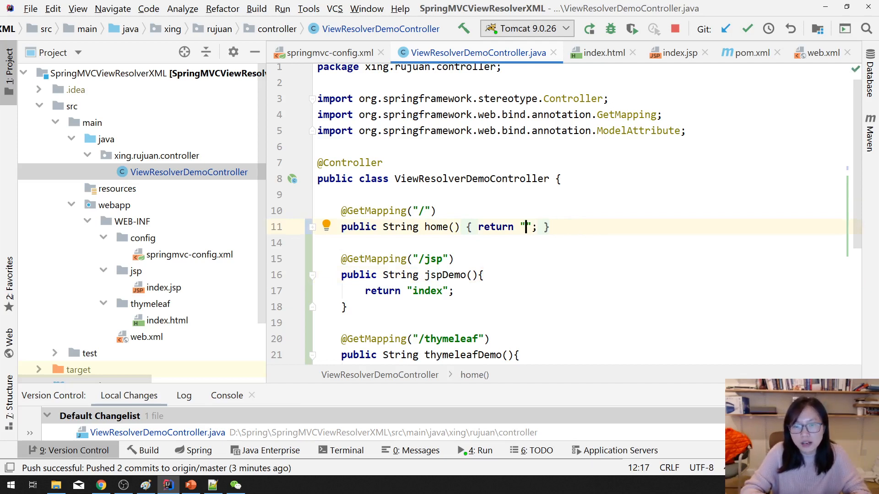
type("redirect")
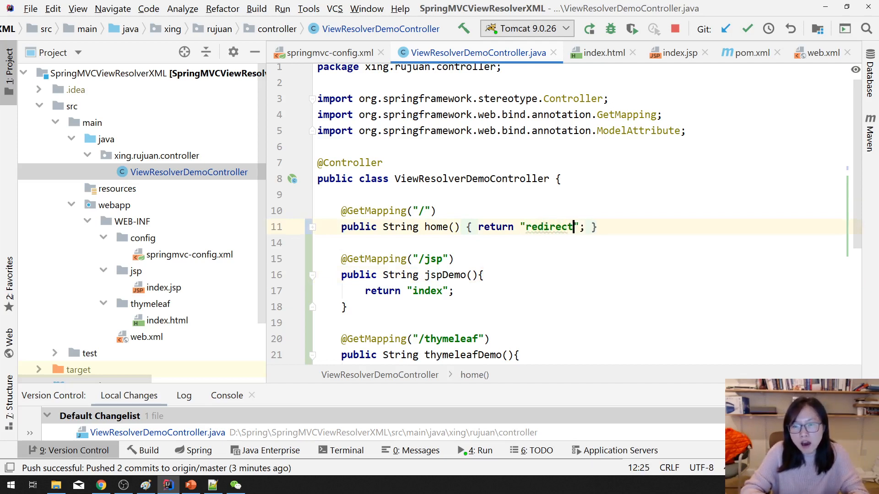
type(":/jsp")
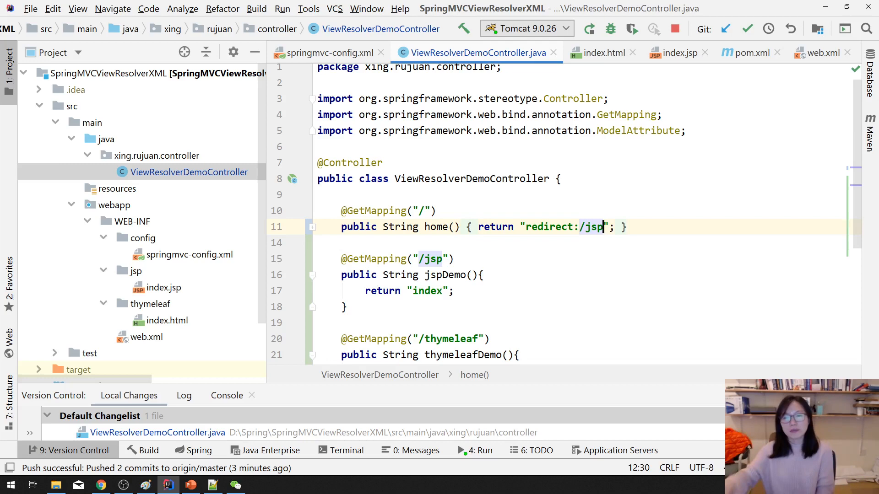
- Review the thymeleafDemo return value and switch to springmvc-config.xml
scroll("down", 3)
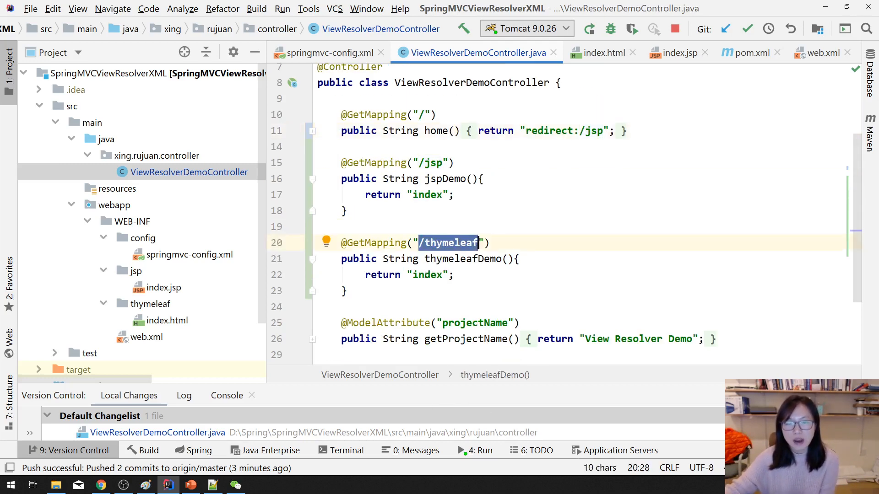
double_click(427, 274)
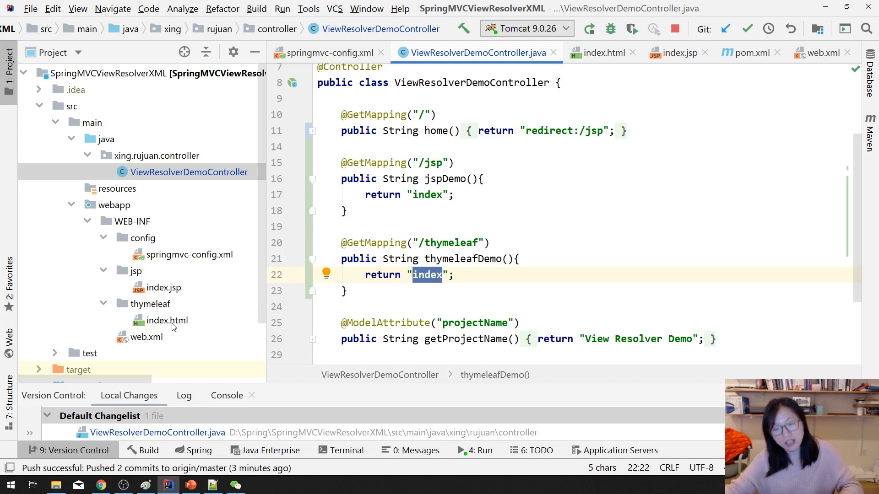
mouse_move(188, 275)
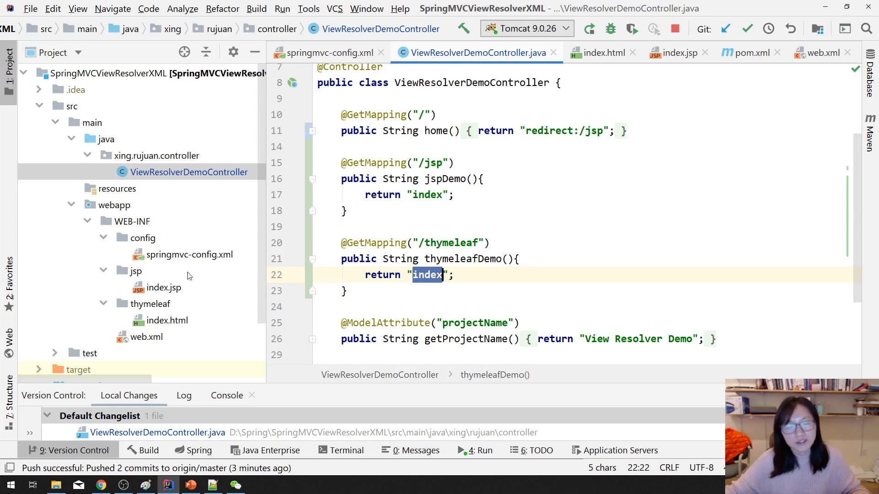
left_click(326, 53)
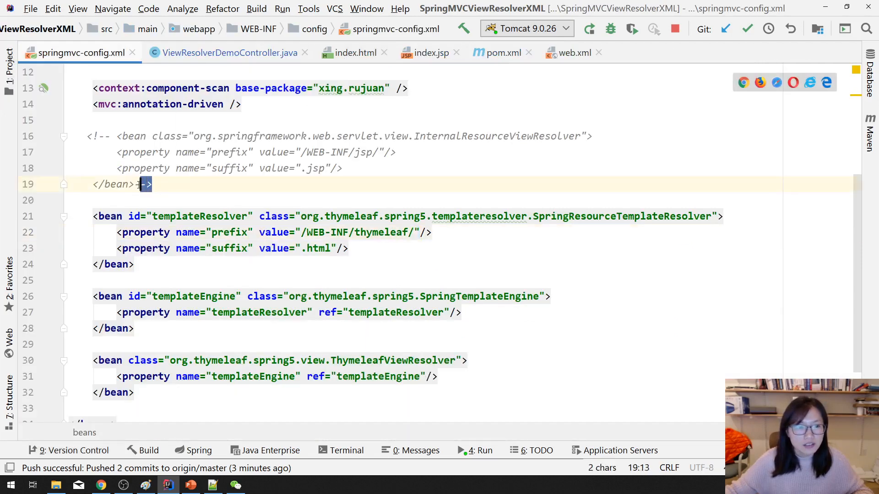
- Uncomment the JSP InternalResourceViewResolver bean and begin an order property after its suffix line
left_click(119, 136)
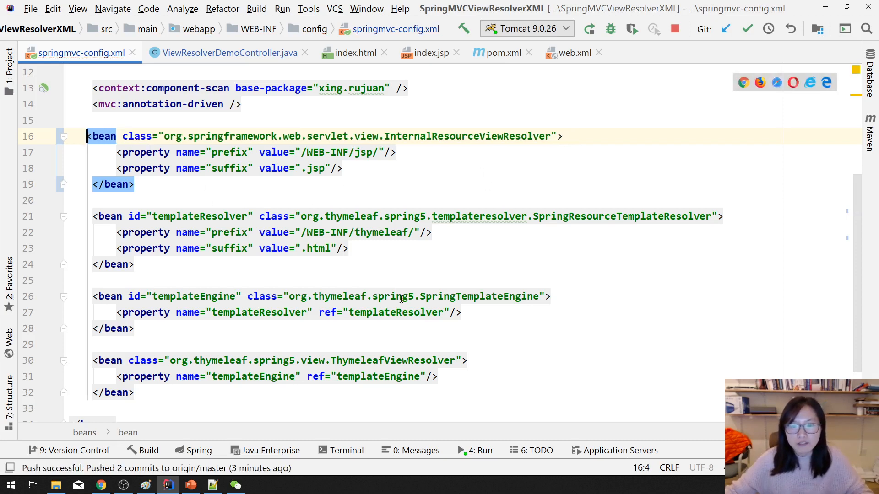
double_click(467, 136)
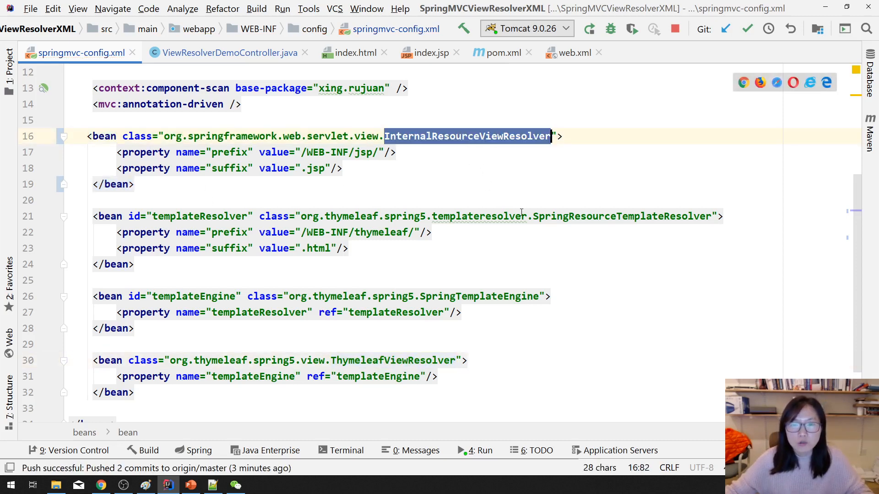
mouse_move(578, 270)
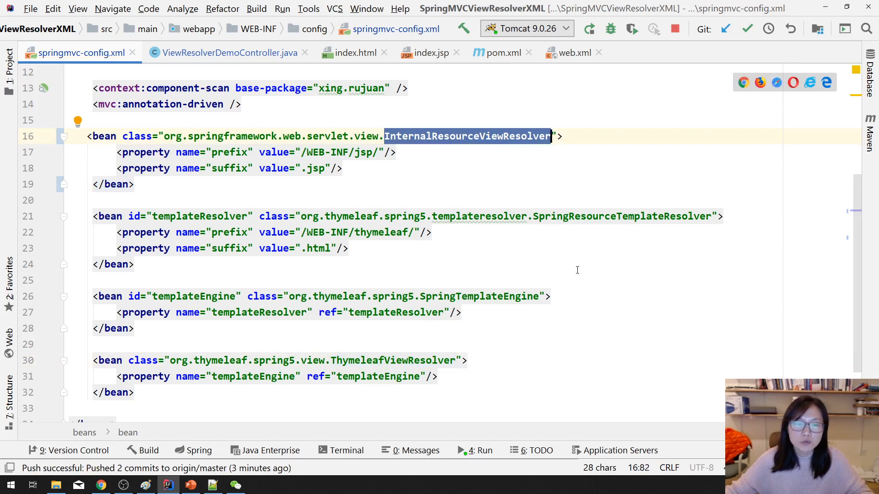
mouse_move(451, 358)
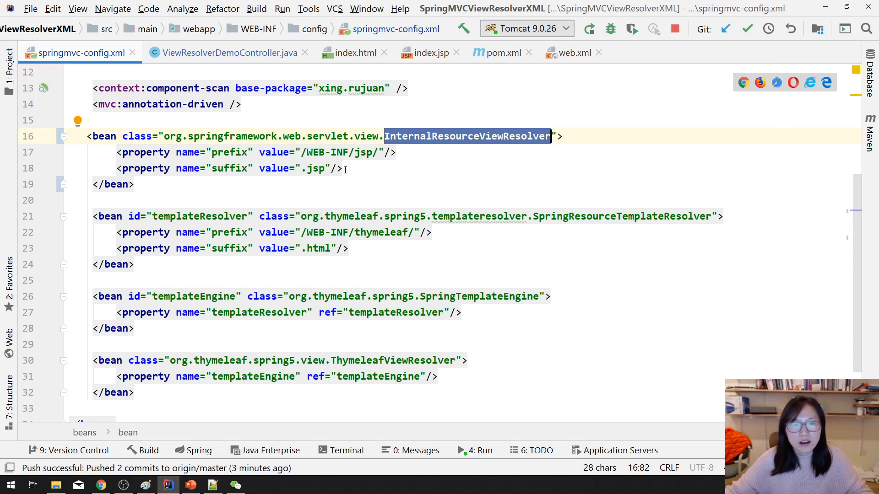
left_click(93, 136)
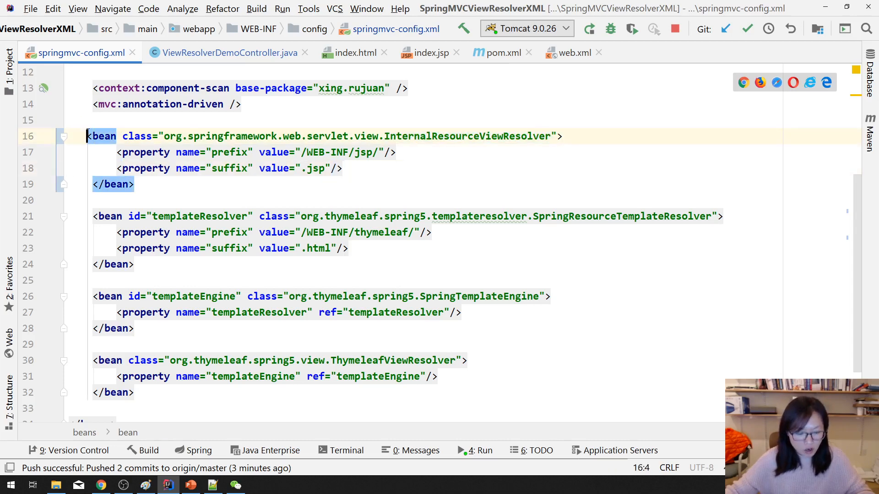
left_click(341, 169)
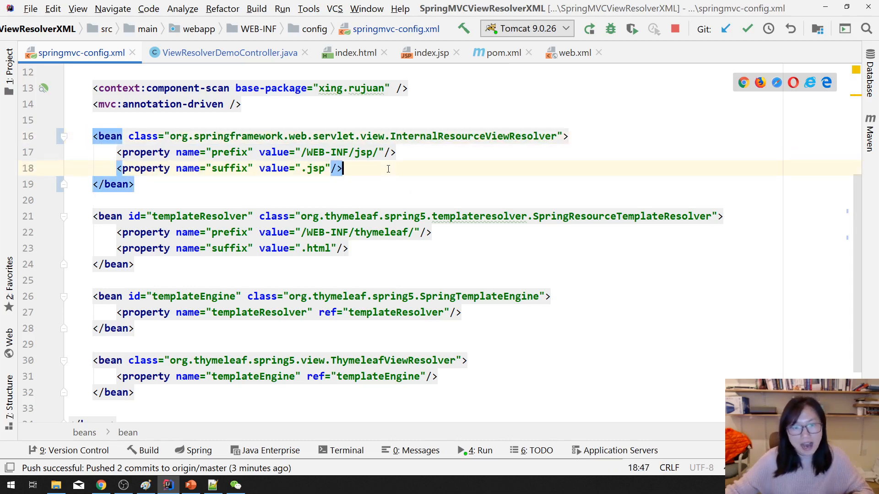
type("<o")
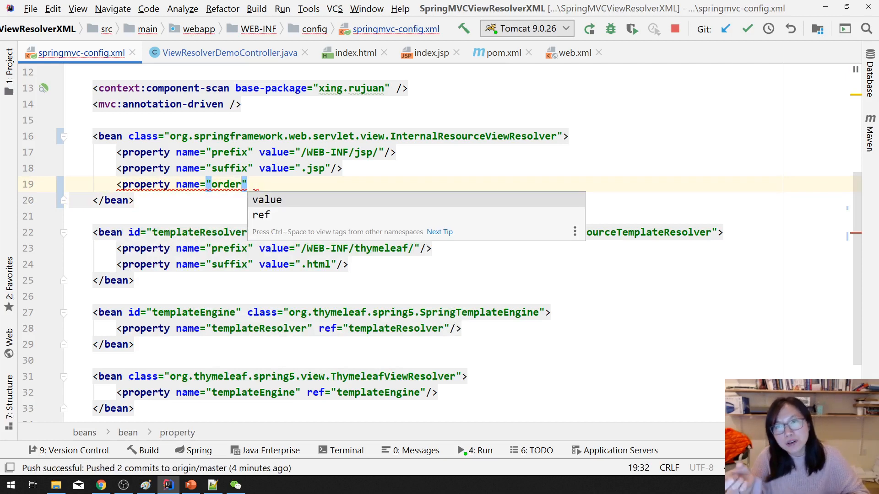
- Give the JSP resolver <property name="order" value="1"/>
left_click(267, 200)
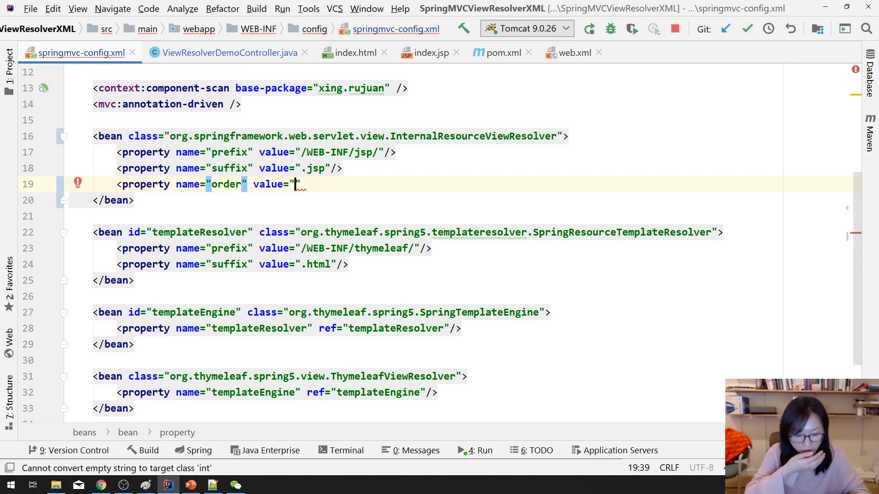
type("1")
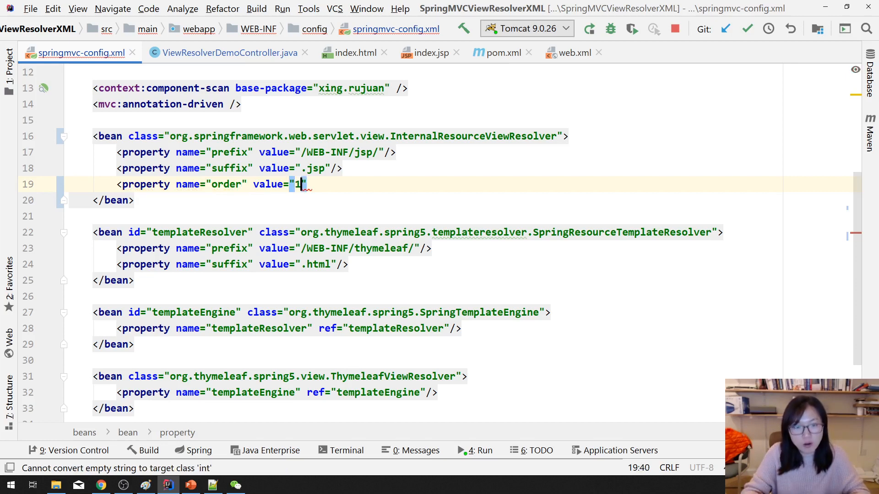
type("/>")
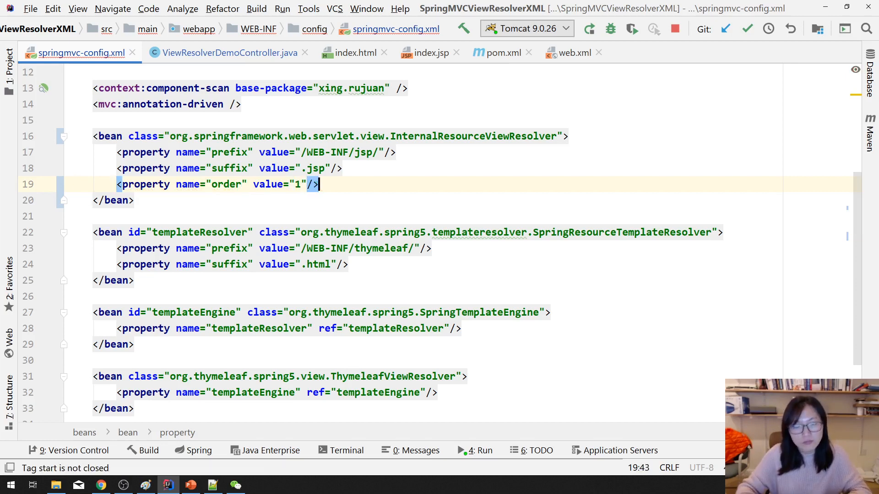
scroll("down", 3)
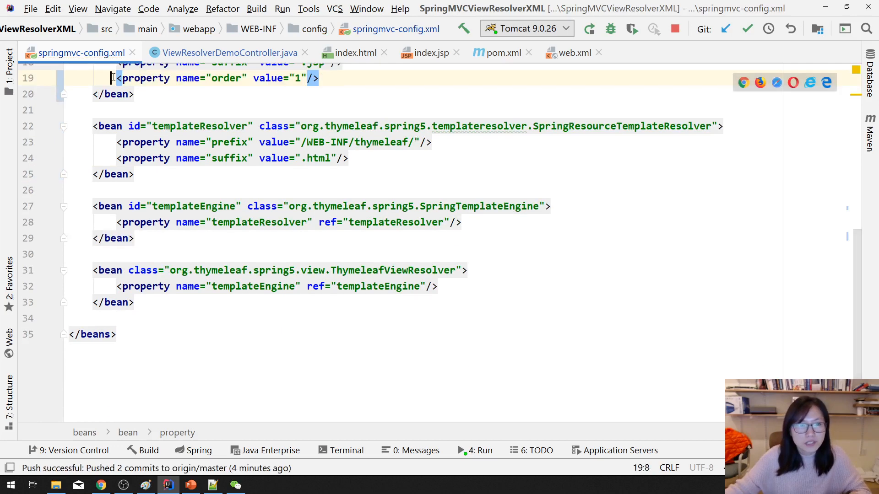
- Add an order property with value 0 to the ThymeleafViewResolver bean
left_click(439, 286)
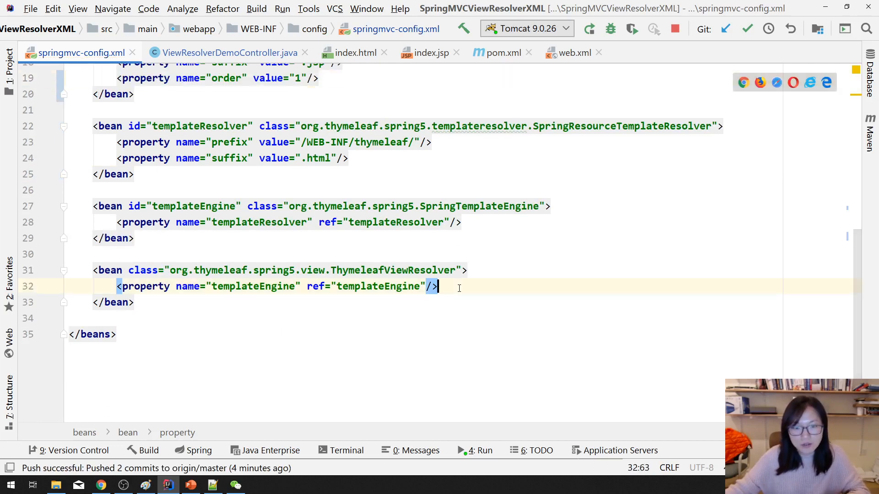
type("<property name=\"order\" value=\"1\"/>")
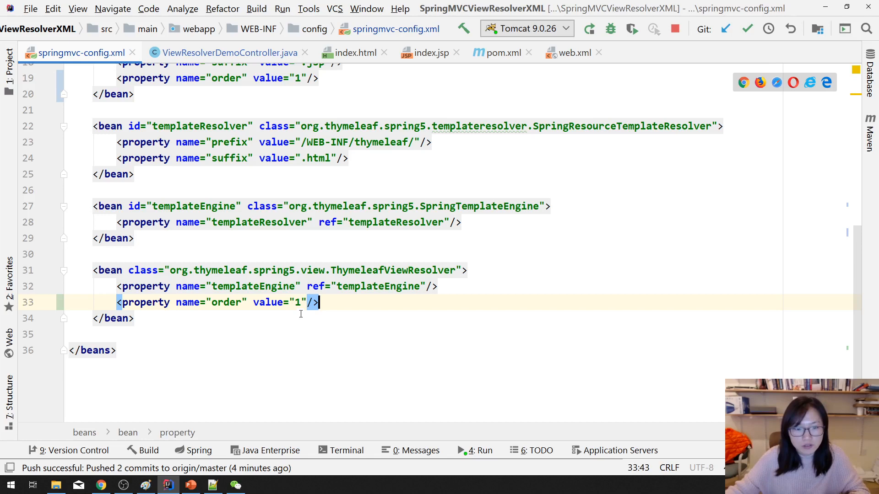
type("0")
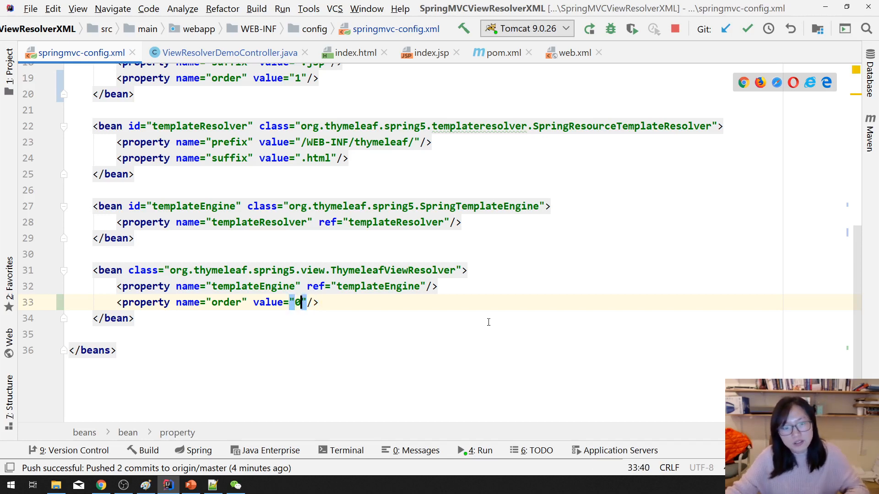
scroll("up", 3)
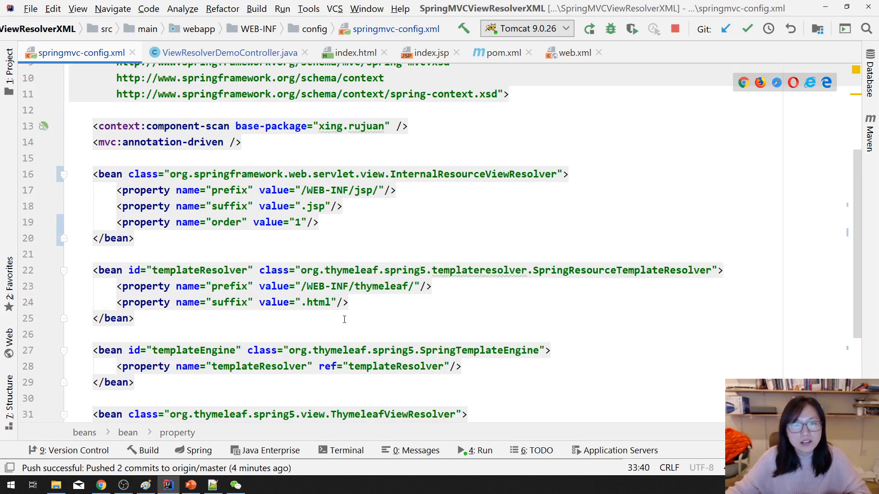
- Revisit the JSP resolver's order value and select the InternalResourceViewResolver class name
left_click(296, 222)
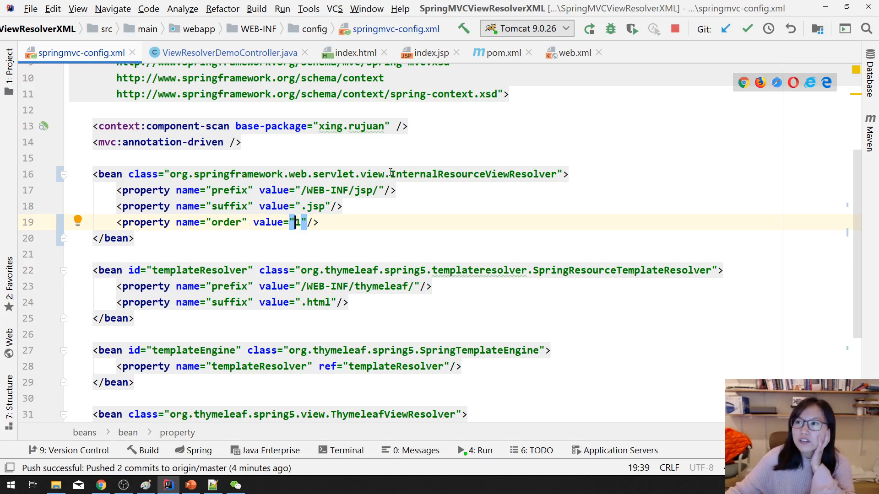
left_click(391, 174)
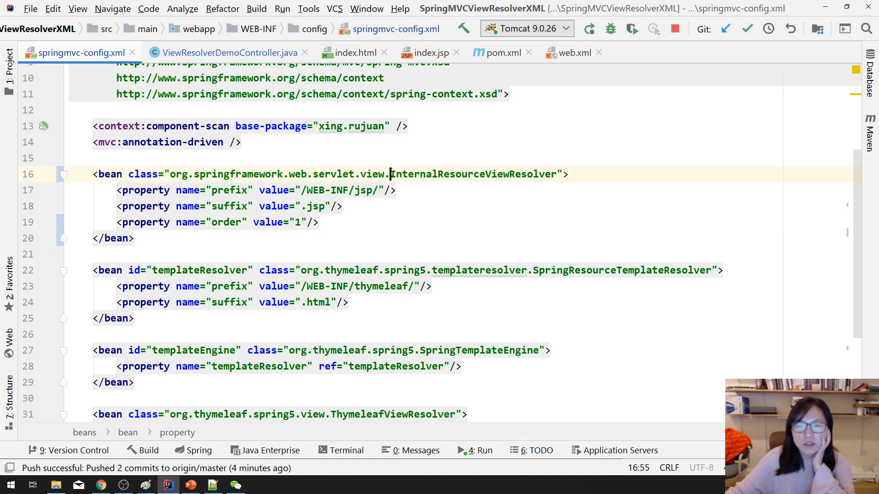
double_click(475, 174)
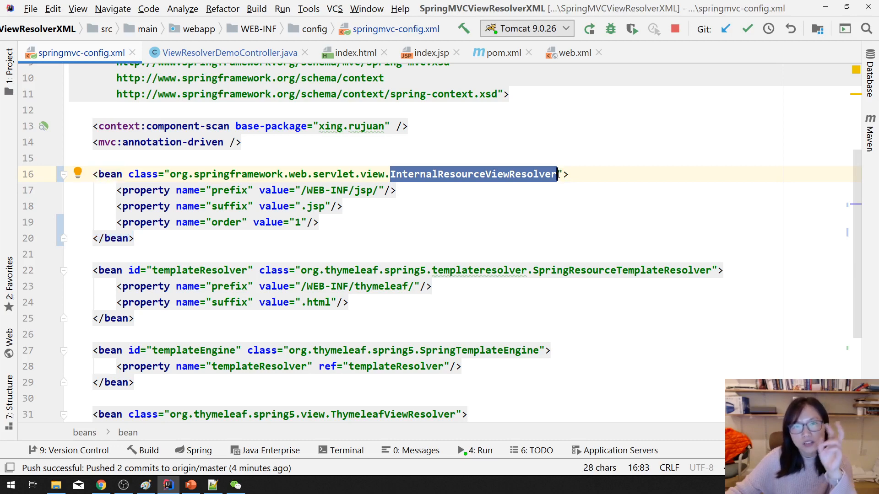
scroll("down", 3)
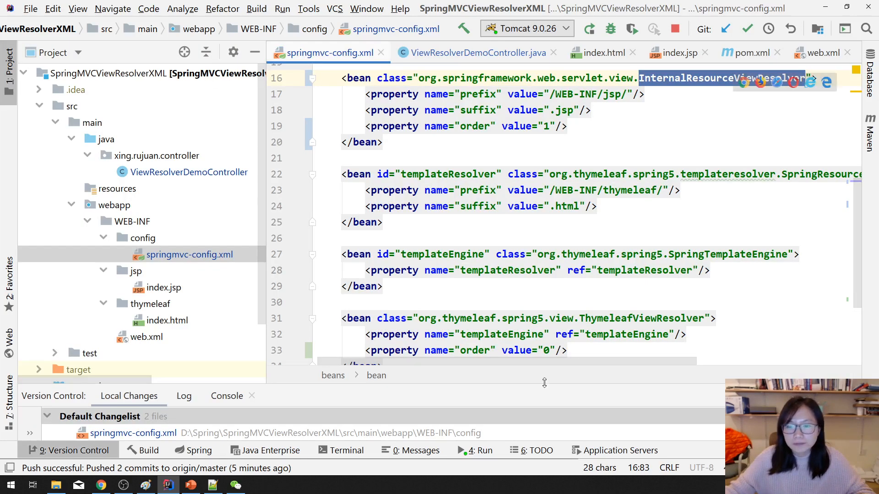
- Redeploy the web app to Tomcat, then switch to Chrome to check the page
left_click(588, 28)
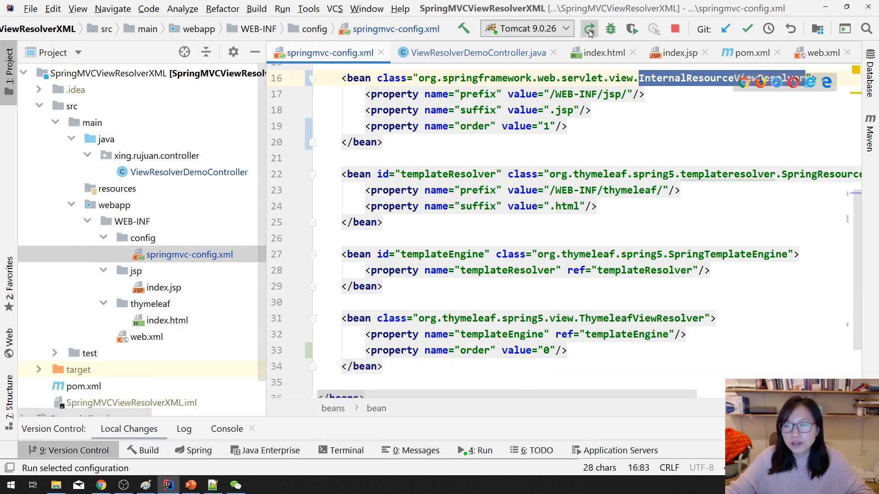
left_click(588, 28)
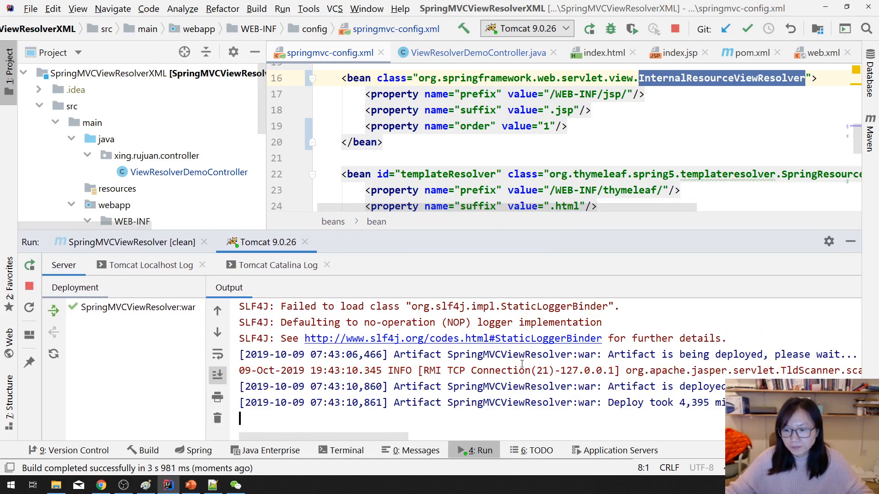
left_click(218, 418)
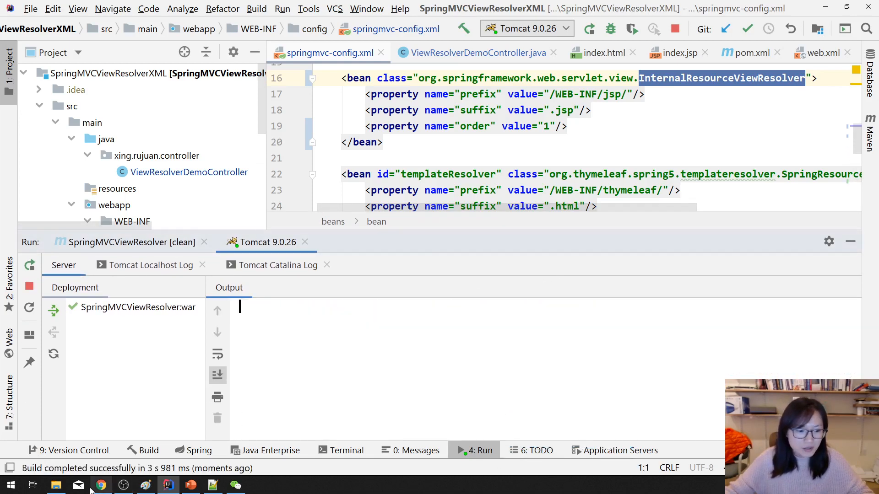
left_click(100, 485)
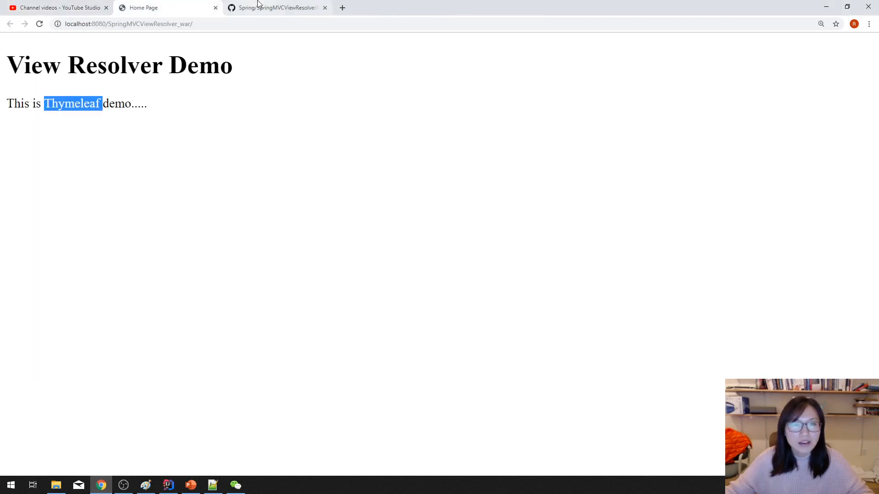
- Close the YouTube Studio and GitHub tabs and inspect /jsp still rendering the Thymeleaf demo text
left_click(106, 8)
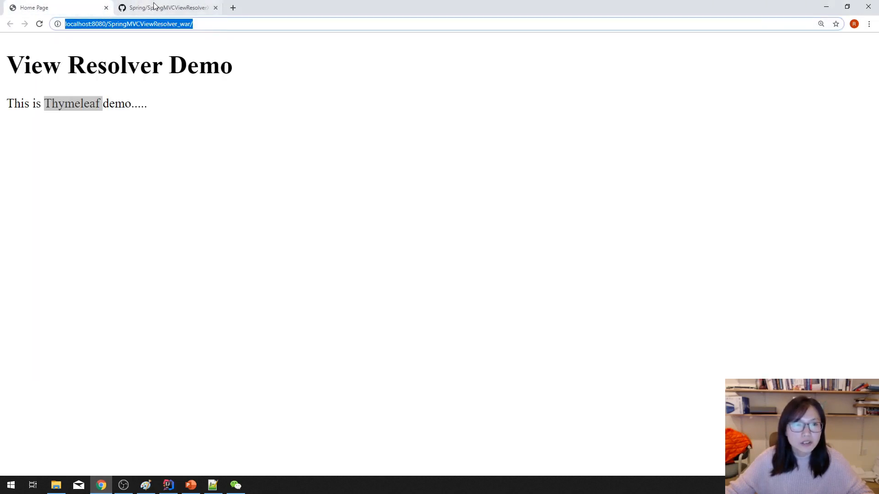
left_click(215, 8)
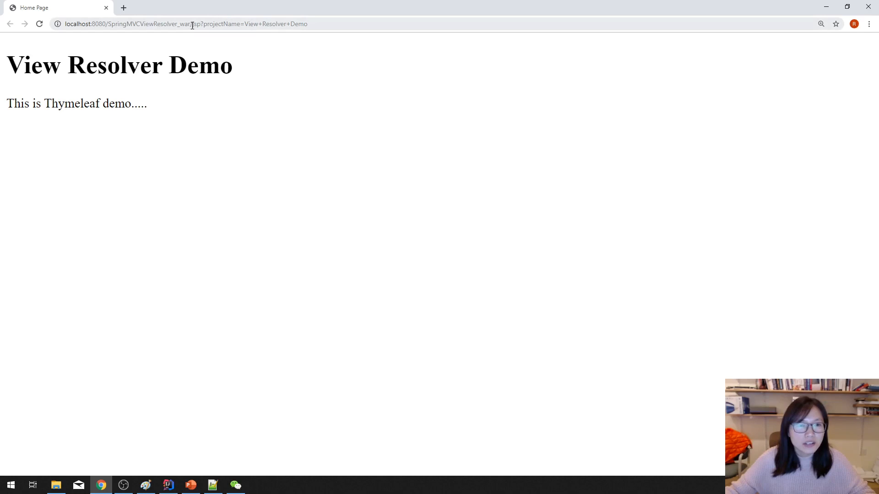
double_click(196, 24)
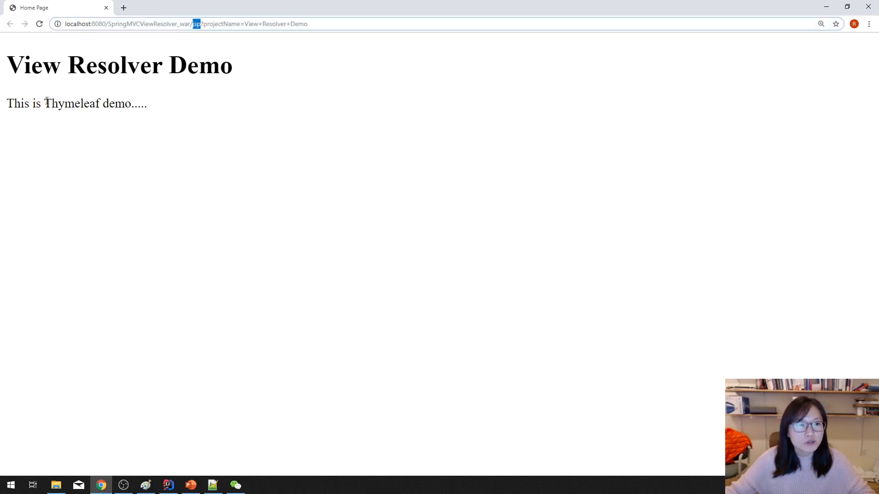
double_click(70, 104)
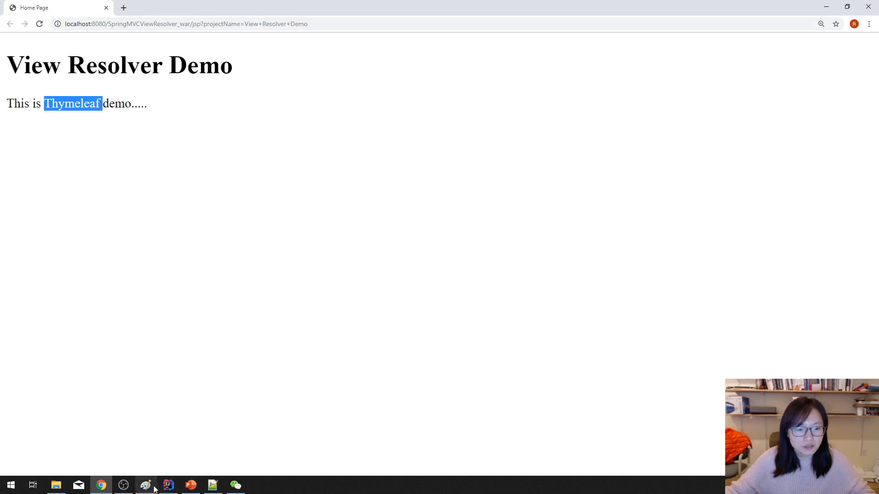
left_click(167, 485)
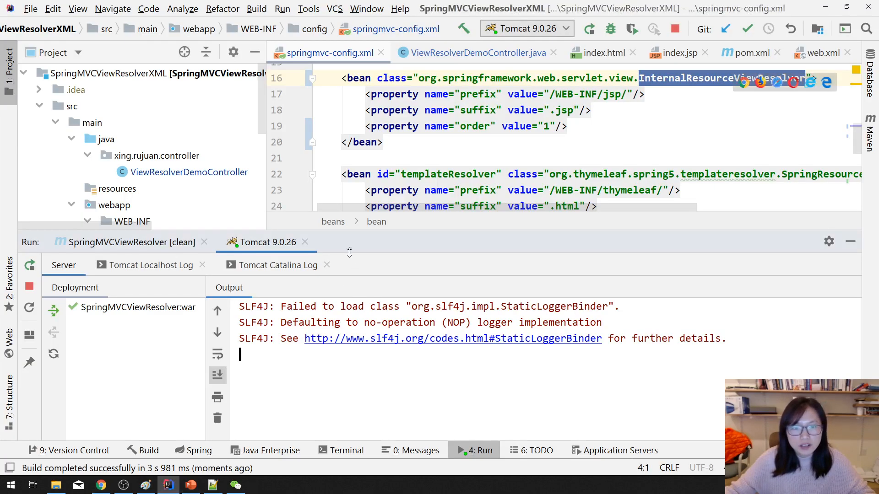
- Open index.jsp and highlight its "This is JSP demo" text for comparison
left_click(475, 52)
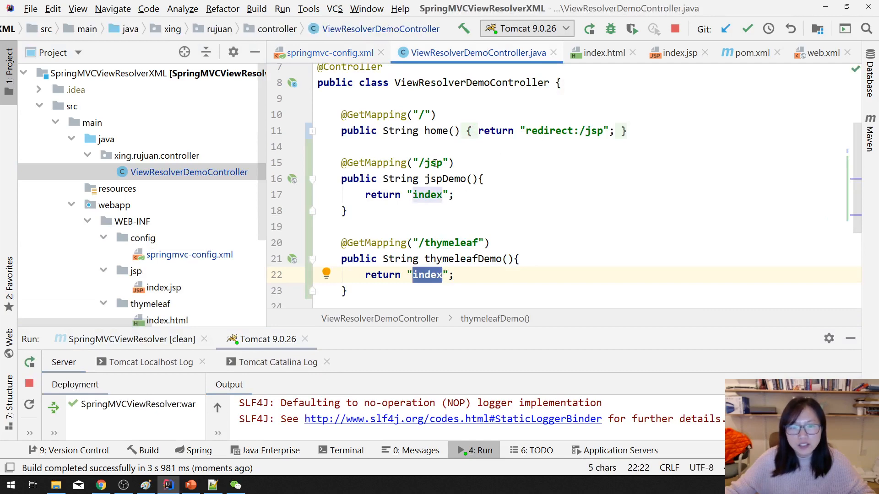
left_click(676, 52)
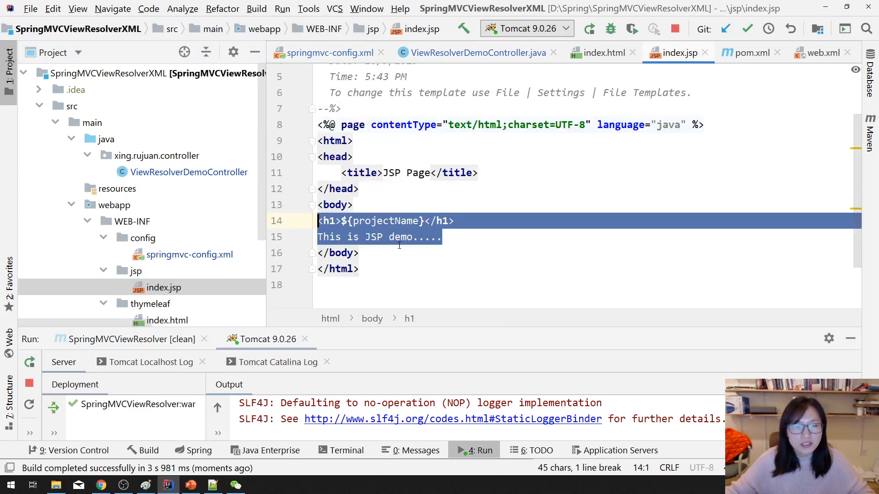
left_click(379, 237)
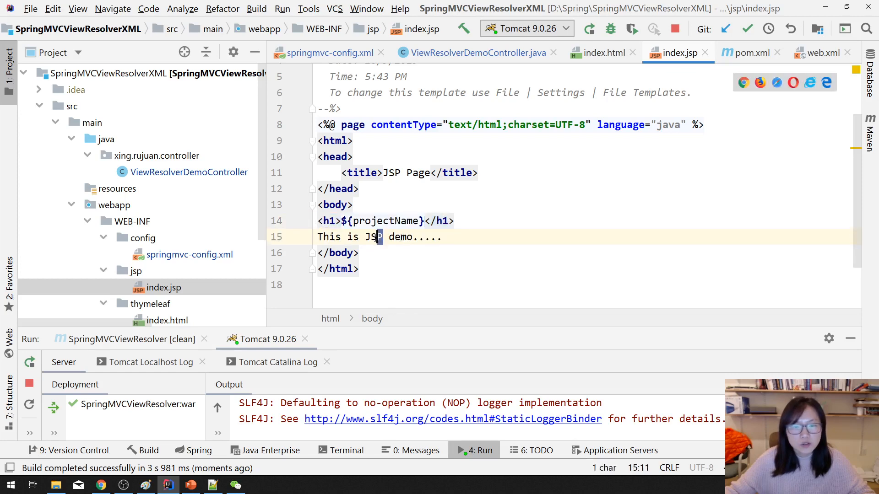
double_click(371, 236)
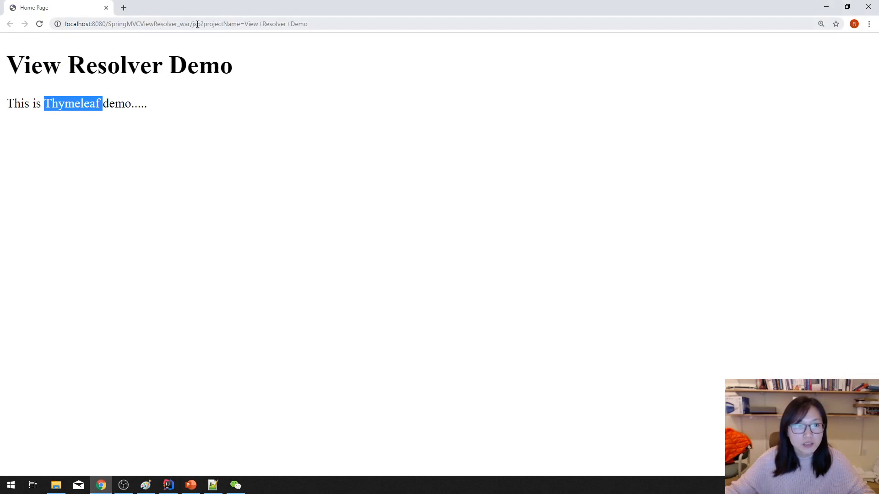
- Visit the /thymeleaf URL in Chrome, then return to IntelliJ IDEA
left_click(196, 24)
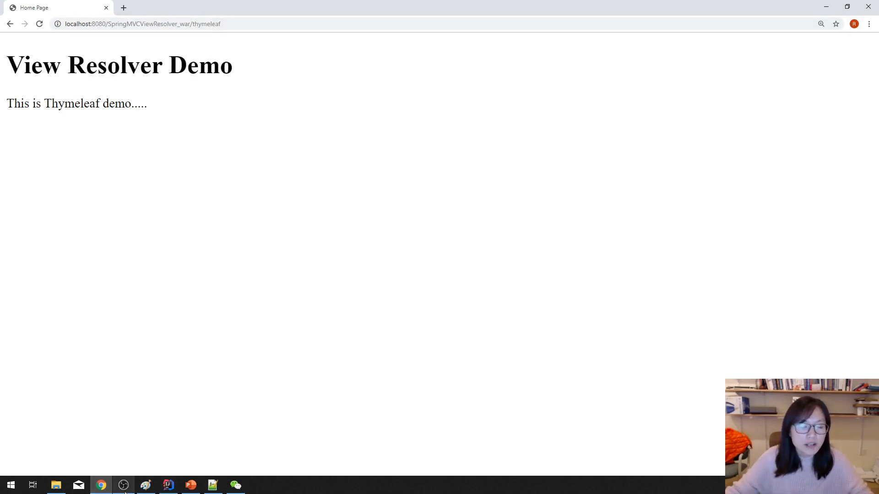
mouse_move(168, 485)
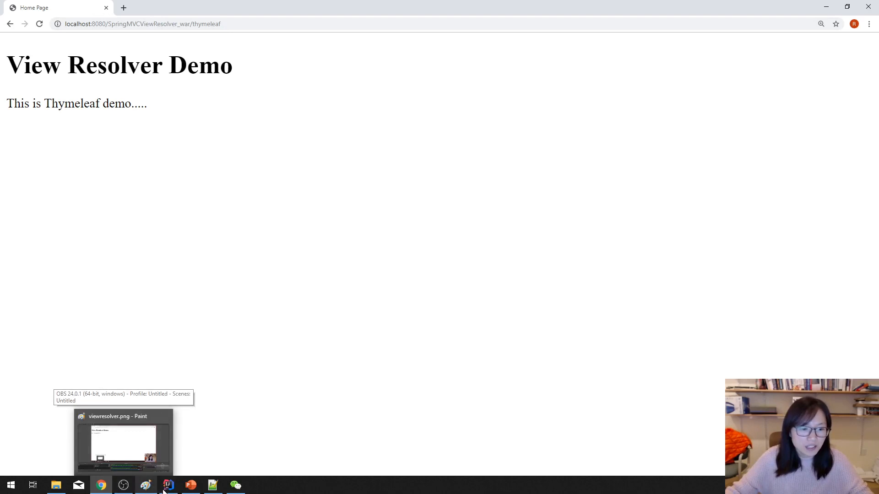
left_click(167, 485)
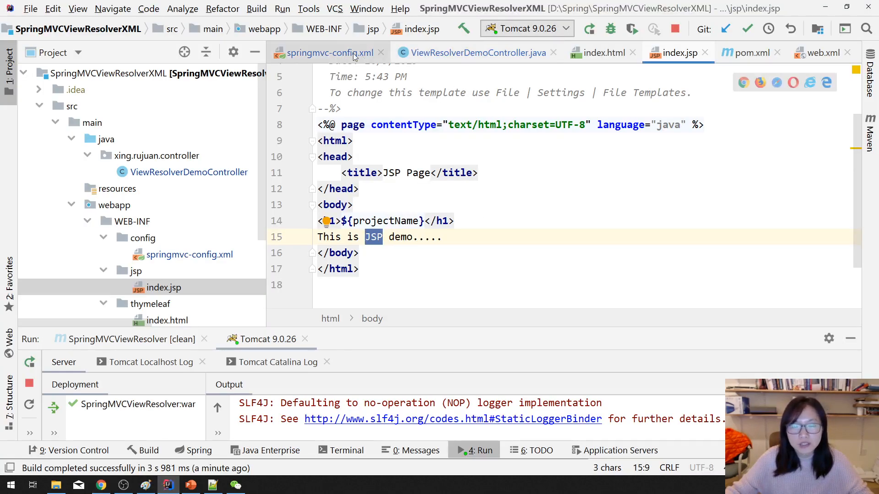
- Swap resolver orders in springmvc-config.xml (JSP 0, Thymeleaf 1) and start updating Tomcat
left_click(328, 53)
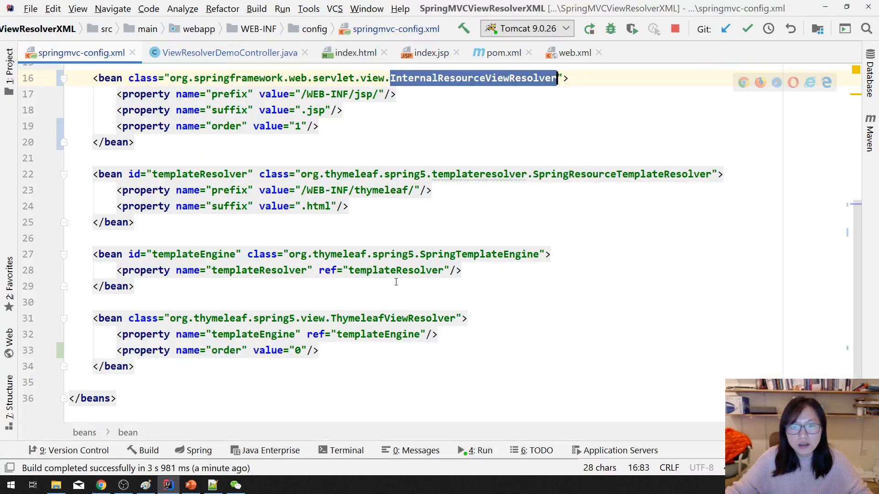
double_click(297, 351)
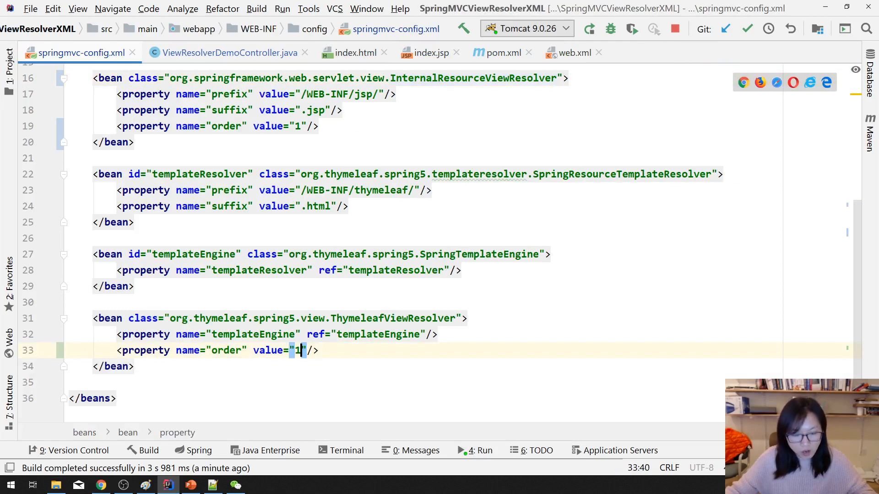
left_click(297, 126)
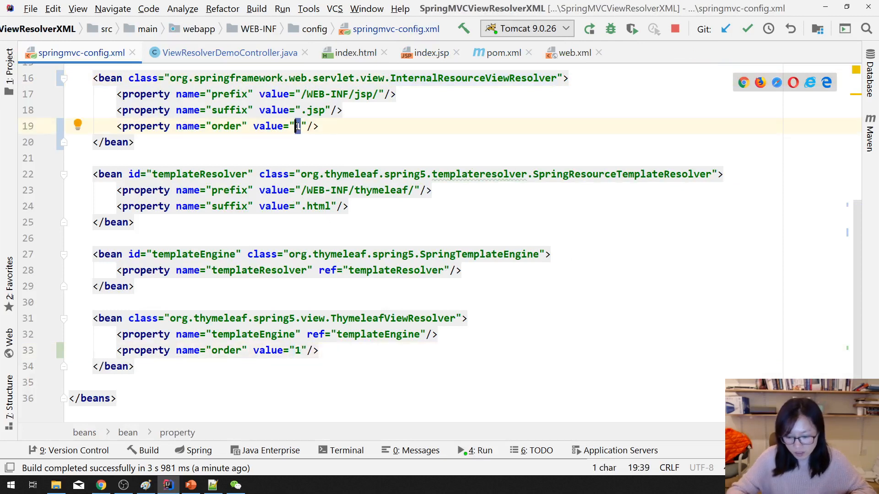
type("0")
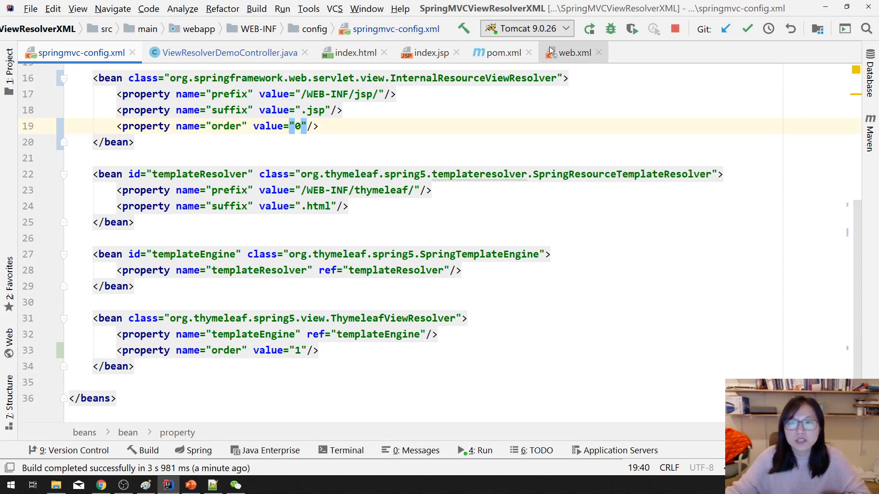
left_click(589, 28)
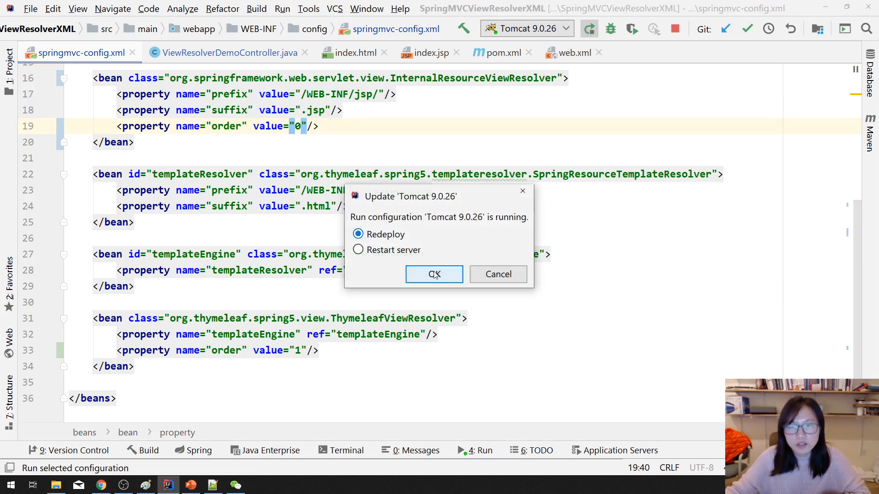
- Redeploy, then view /thymeleaf and /jsp in two Chrome tabs; both show "This is JSP demo....."
left_click(433, 273)
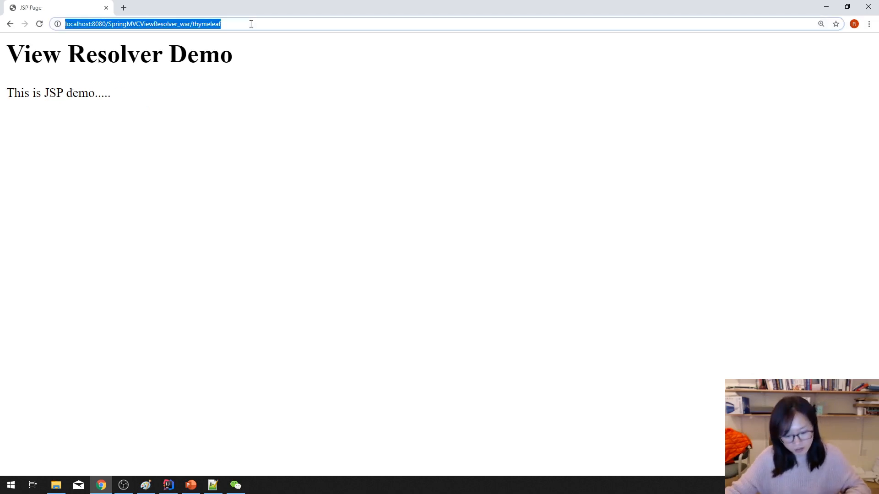
left_click(232, 8)
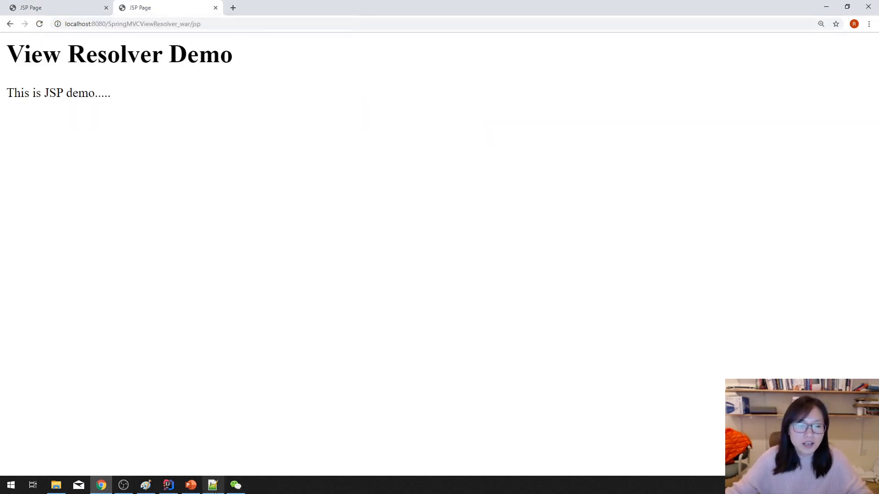
left_click(167, 485)
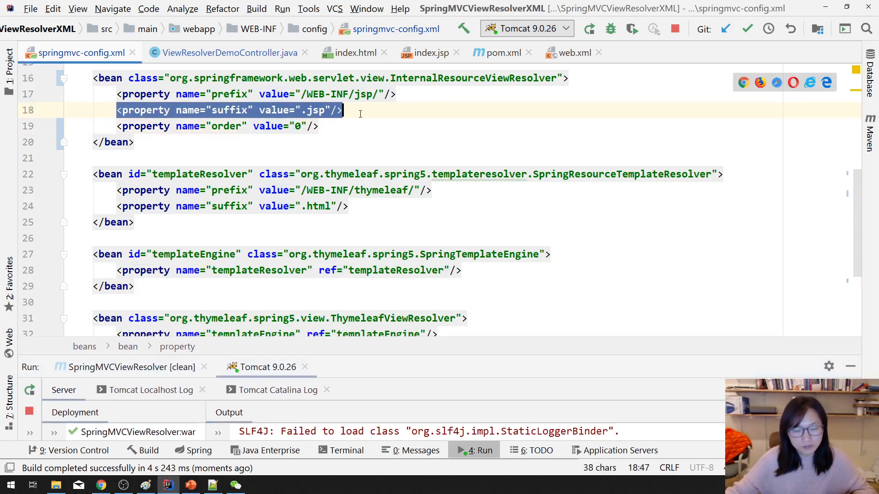
- Add a viewNames property with value *.jsp to the JSP view resolver bean
scroll("down", 3)
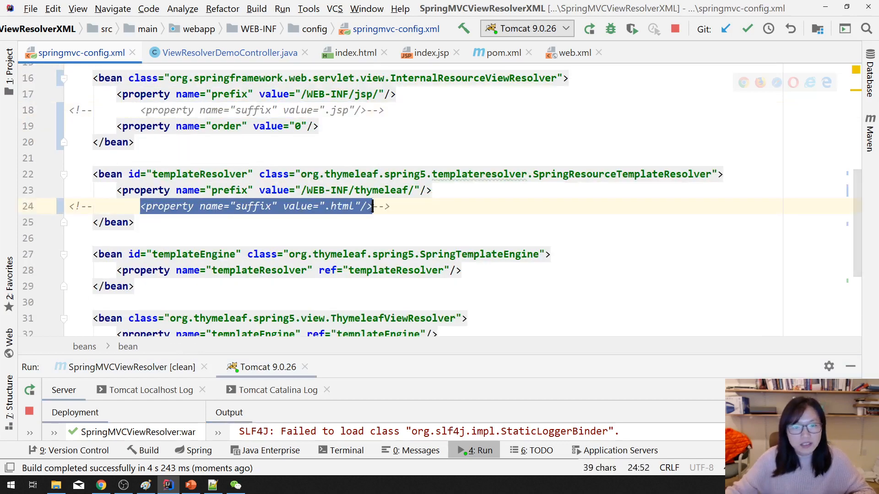
left_click(383, 110)
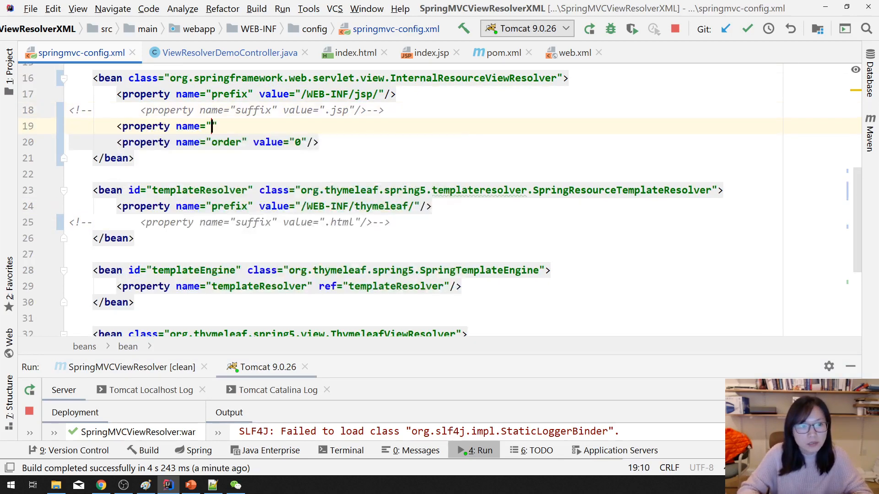
type("viewNames")
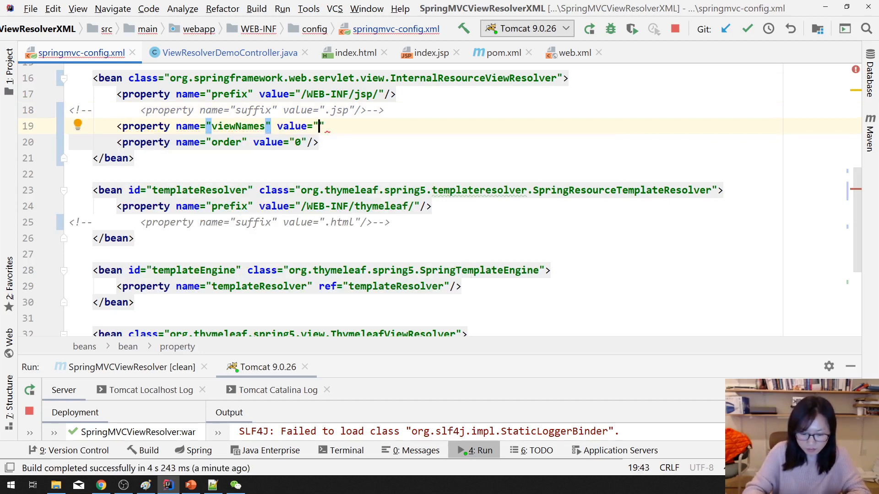
type("*.jsp")
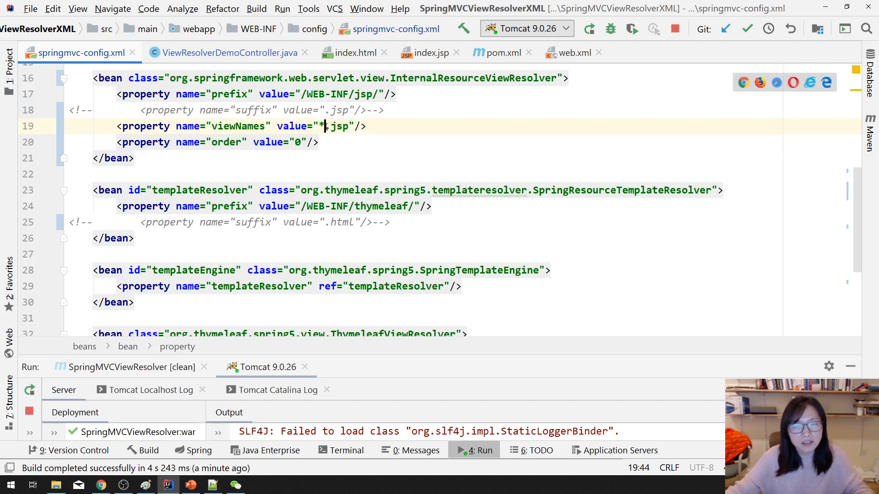
- Add viewNames *.html with order 0 to the Thymeleaf resolver and give the JSP resolver order 1
scroll("down", 3)
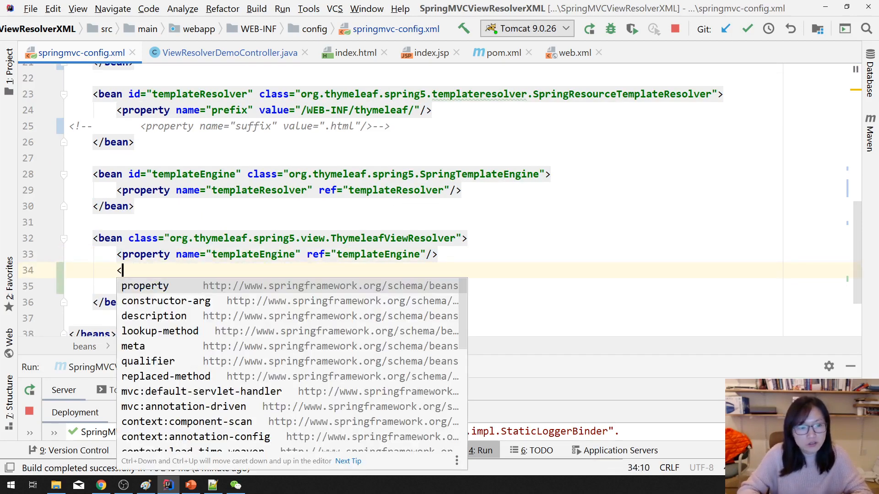
type("<property name=\"viewNames\" value=\"*.html\"/>")
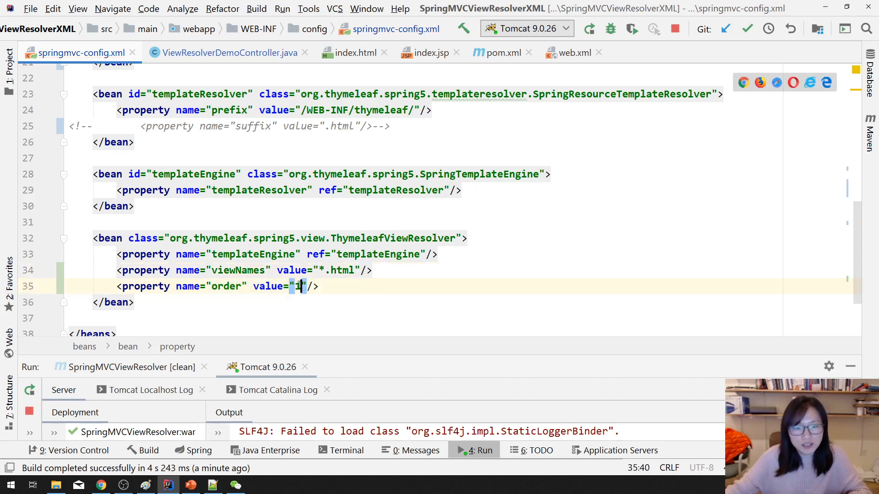
scroll("up", 3)
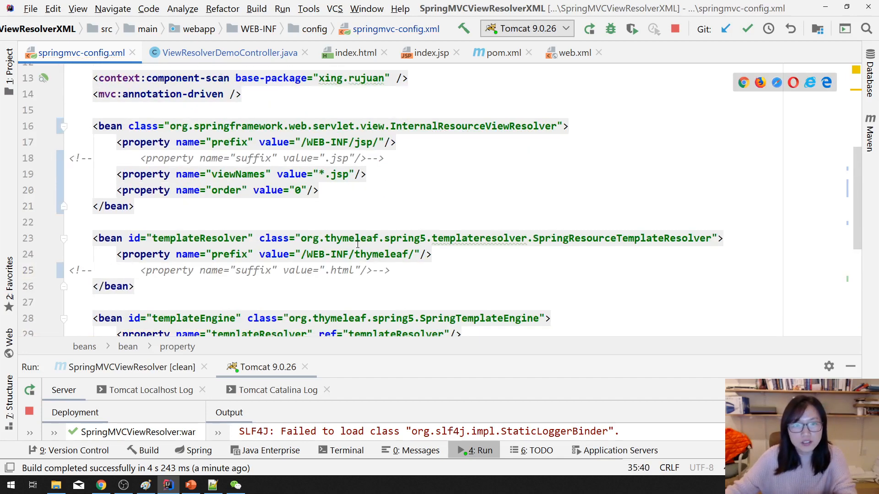
type("1")
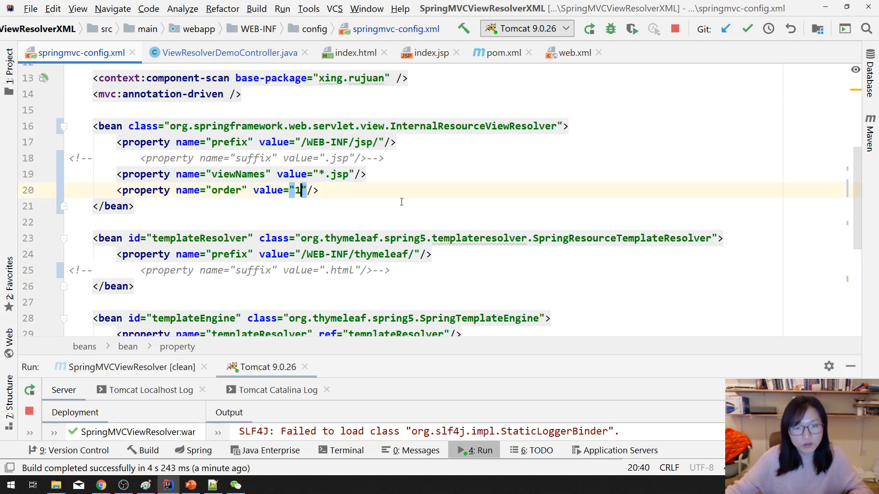
scroll("down", 3)
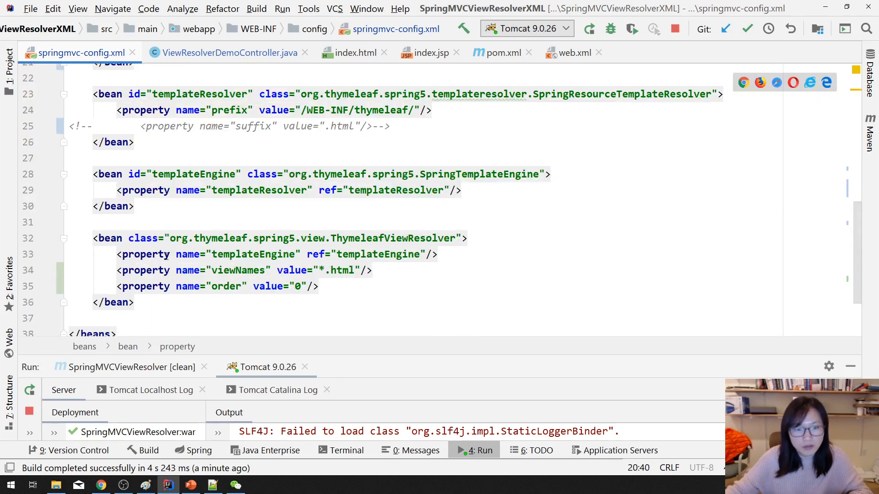
scroll("up", 3)
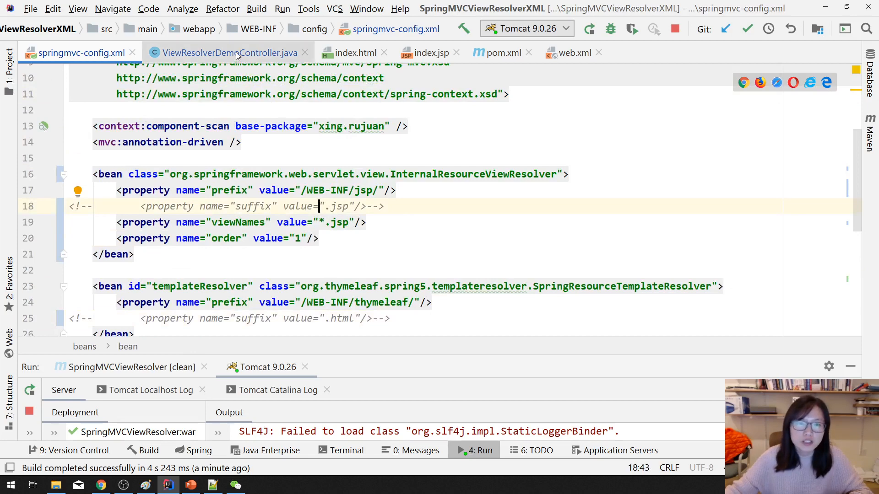
- In ViewResolverDemoController, return "index.jsp" from jspDemo and "index.html" from thymeleafDemo
left_click(227, 52)
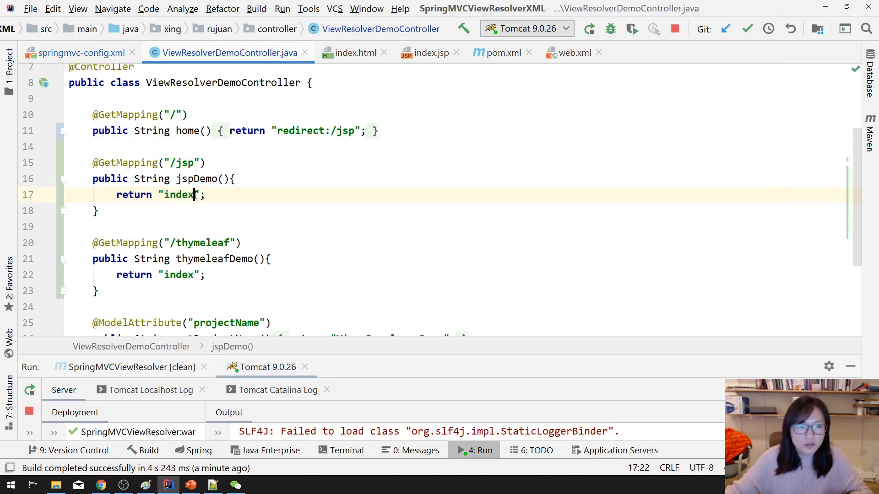
type(".jsp")
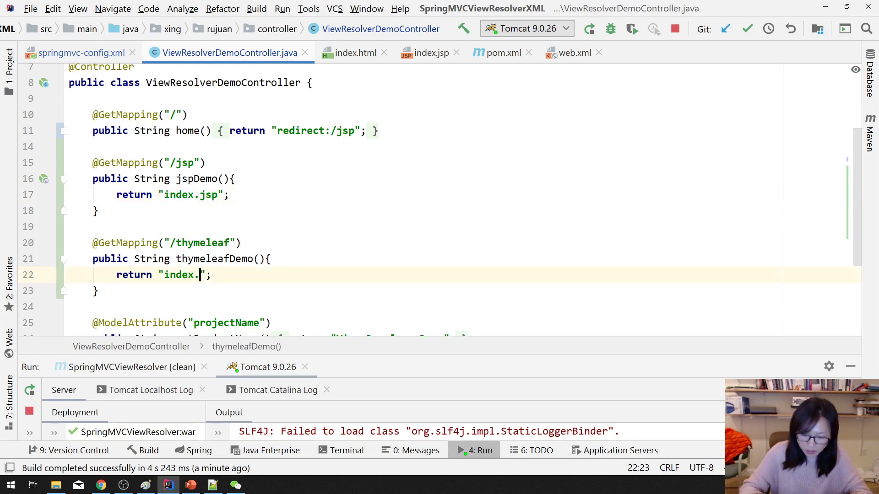
type("html")
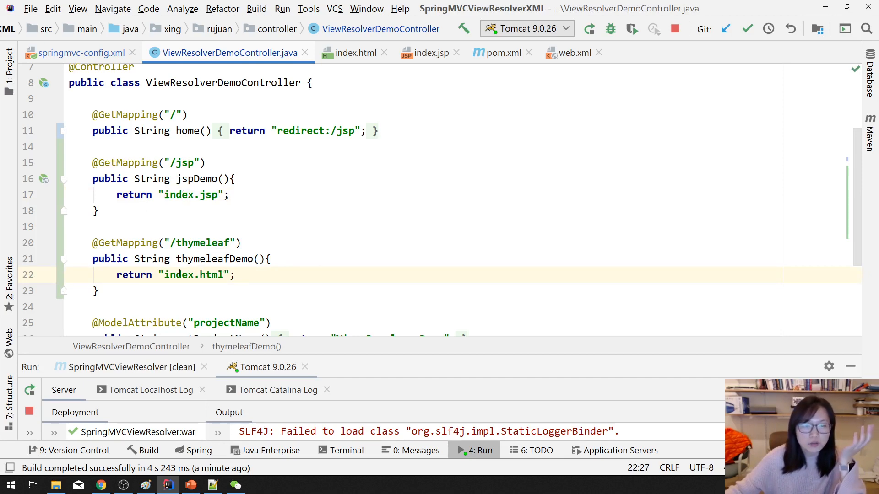
left_click(79, 52)
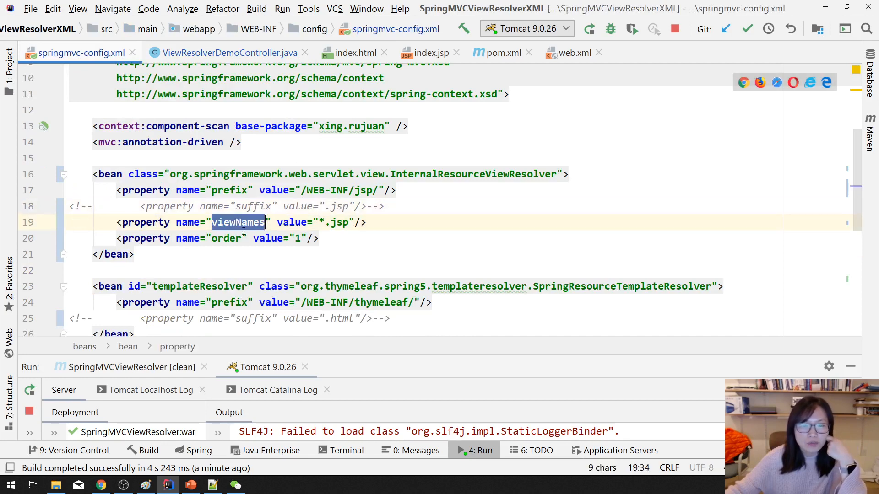
scroll("up", 3)
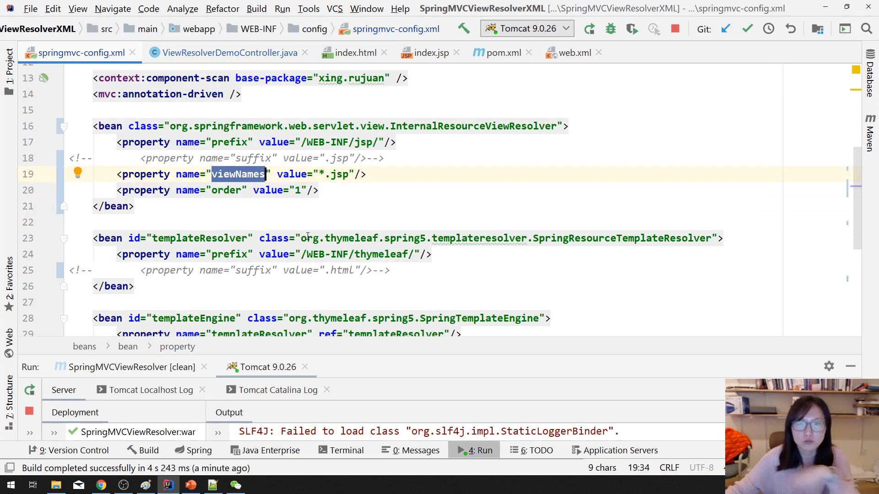
- Restart Tomcat and verify /jsp shows the JSP demo and /thymeleaf shows the Thymeleaf demo
left_click(588, 28)
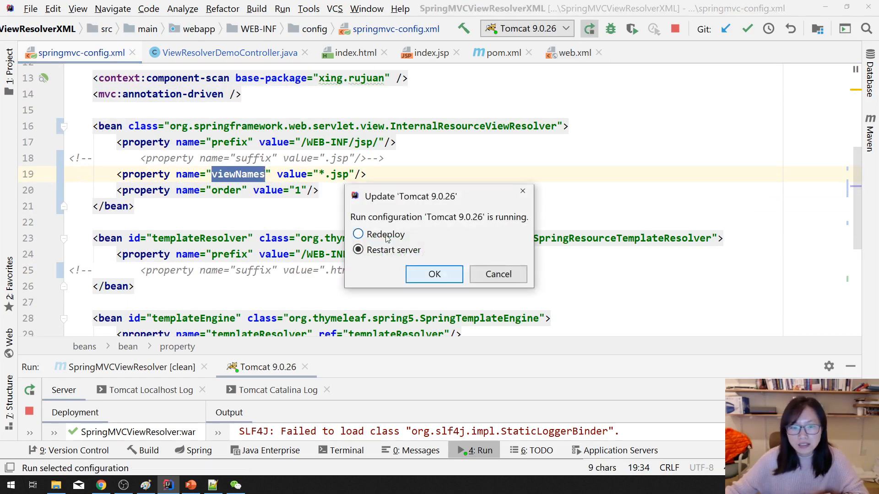
left_click(433, 274)
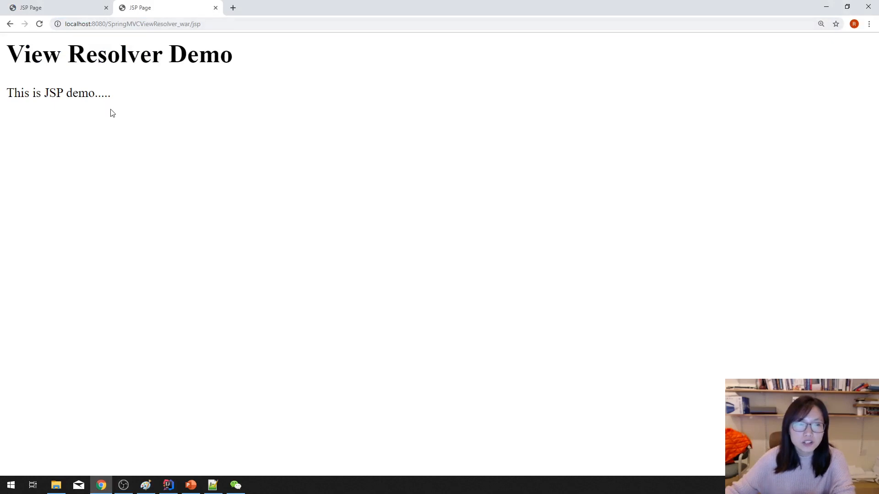
double_click(53, 93)
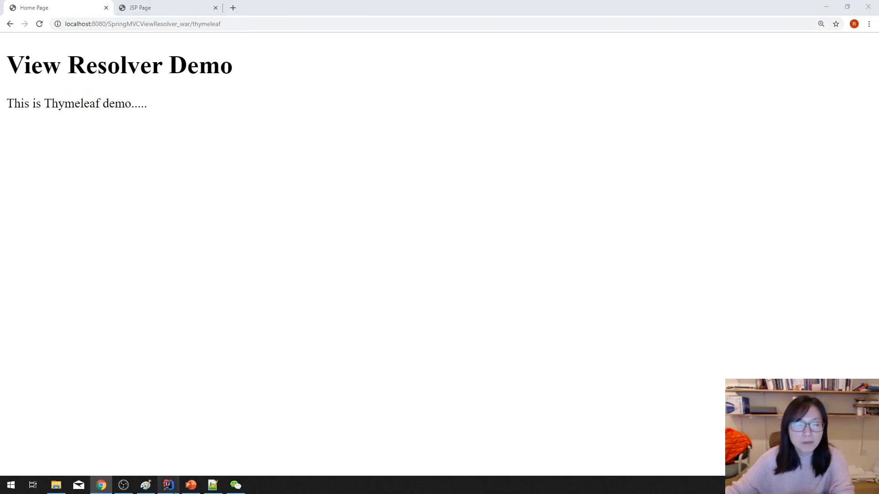
left_click(167, 485)
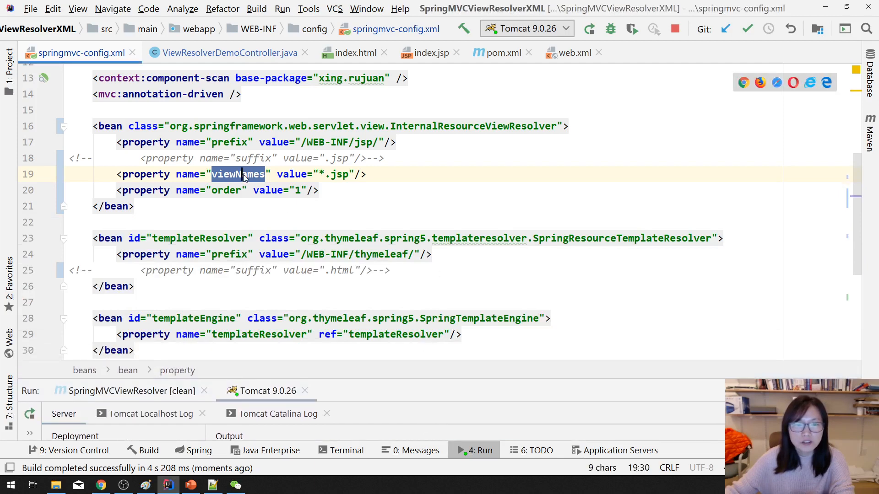
scroll("down", 3)
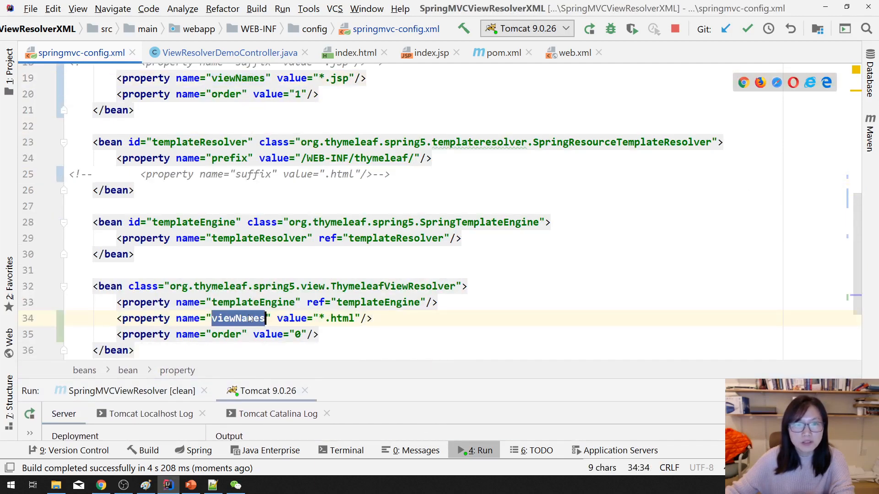
left_click(228, 52)
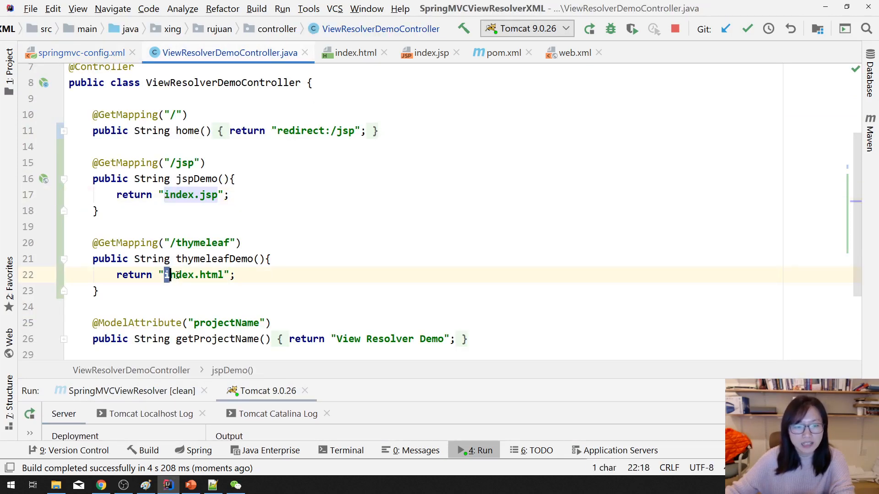
double_click(193, 275)
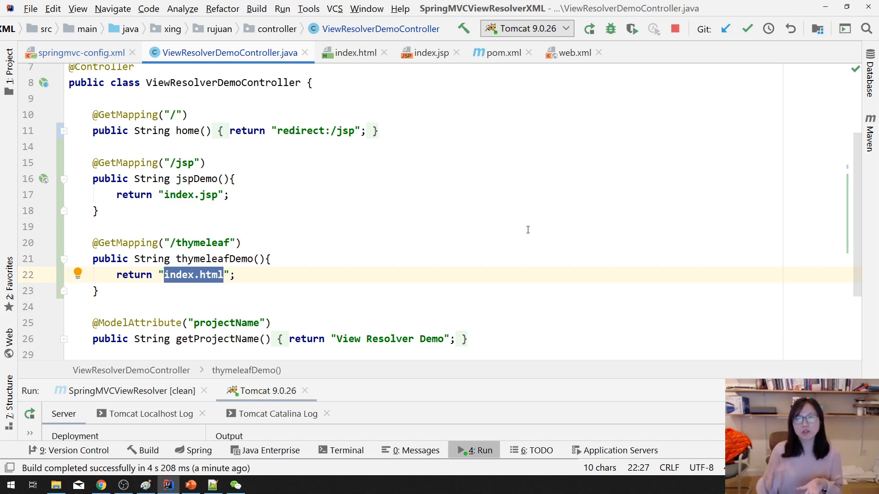
left_click(81, 52)
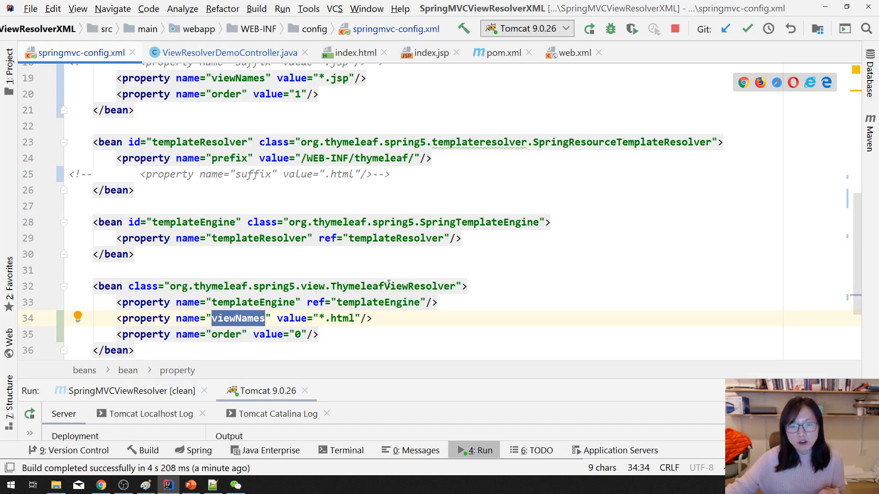
scroll("up", 3)
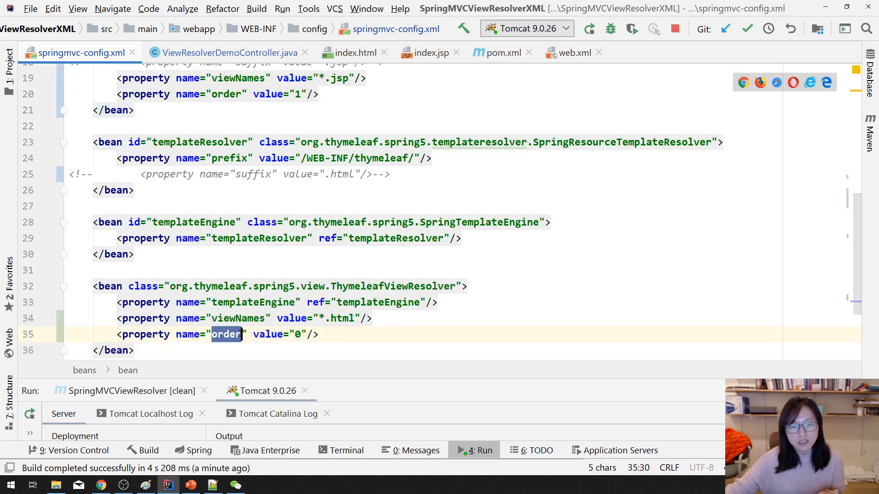
scroll("up", 3)
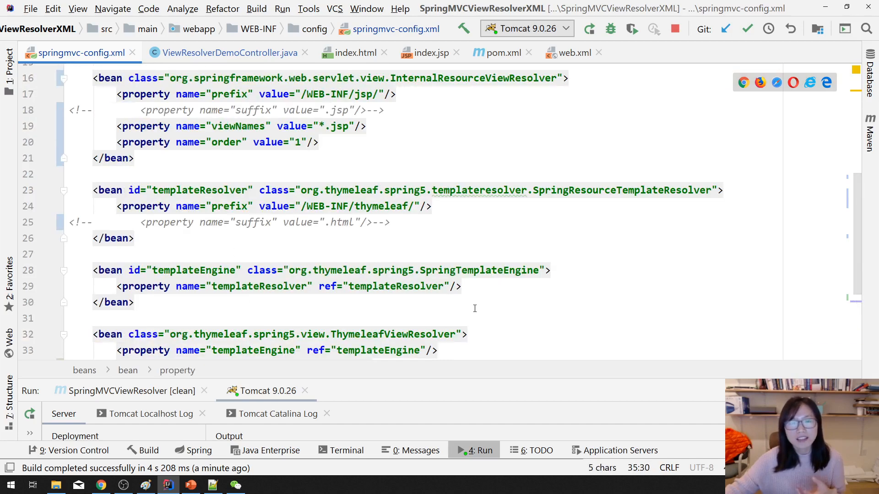